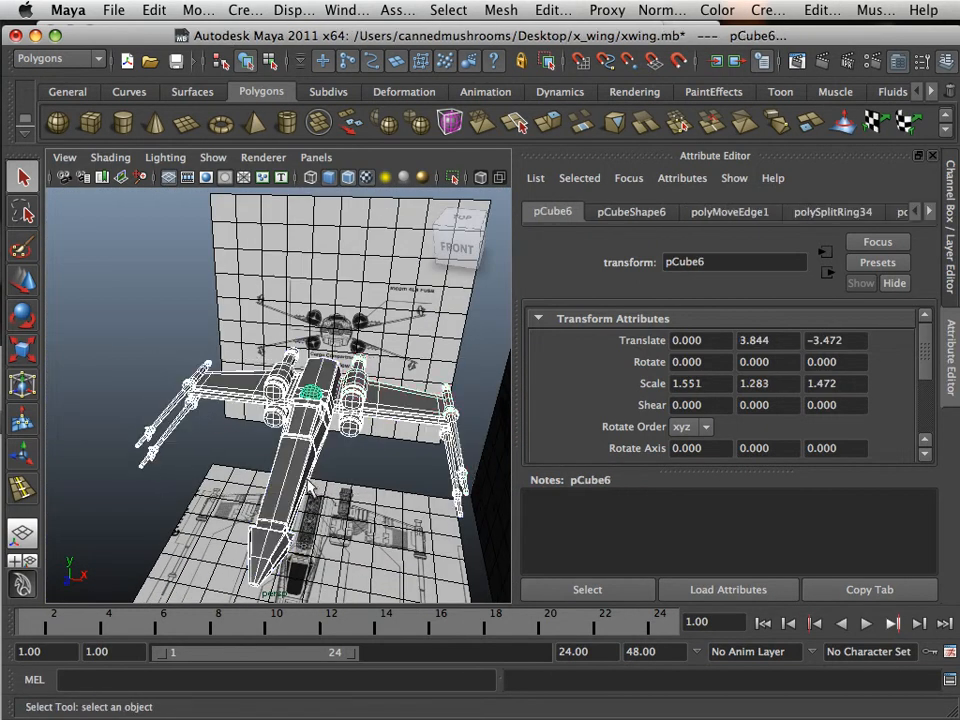
Delete the construction history on the selected pCube6 mesh via Edit > Delete by Type > History.
{"action": "left_click", "coordinate": [152, 10]}
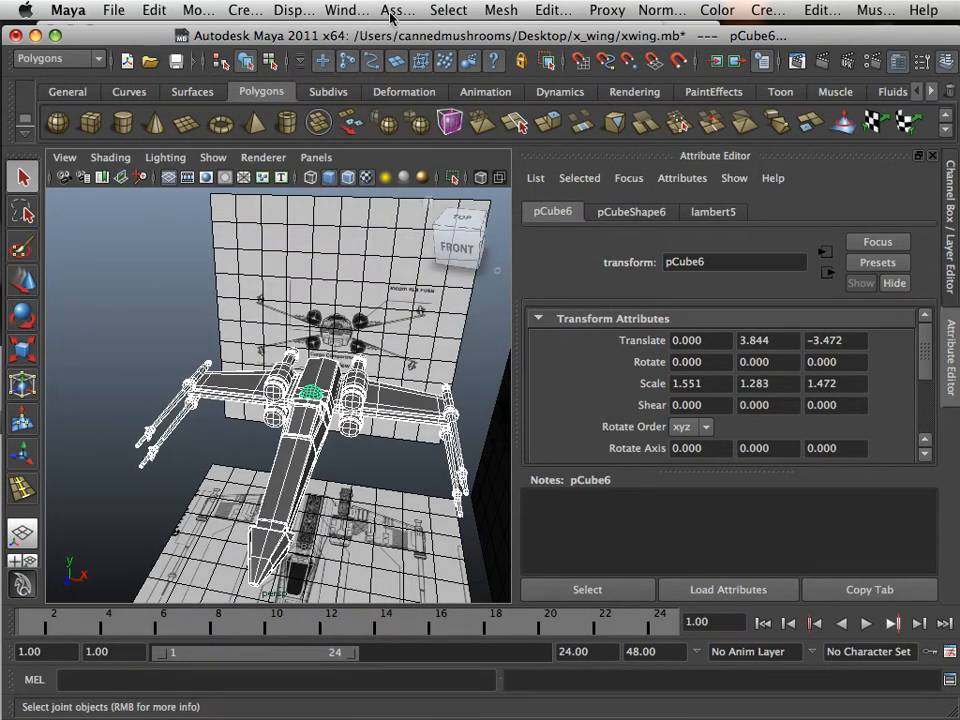
Show the Hypergraph hierarchy and rename the fuselage mesh pCube1 to body.
{"action": "left_click", "coordinate": [348, 10]}
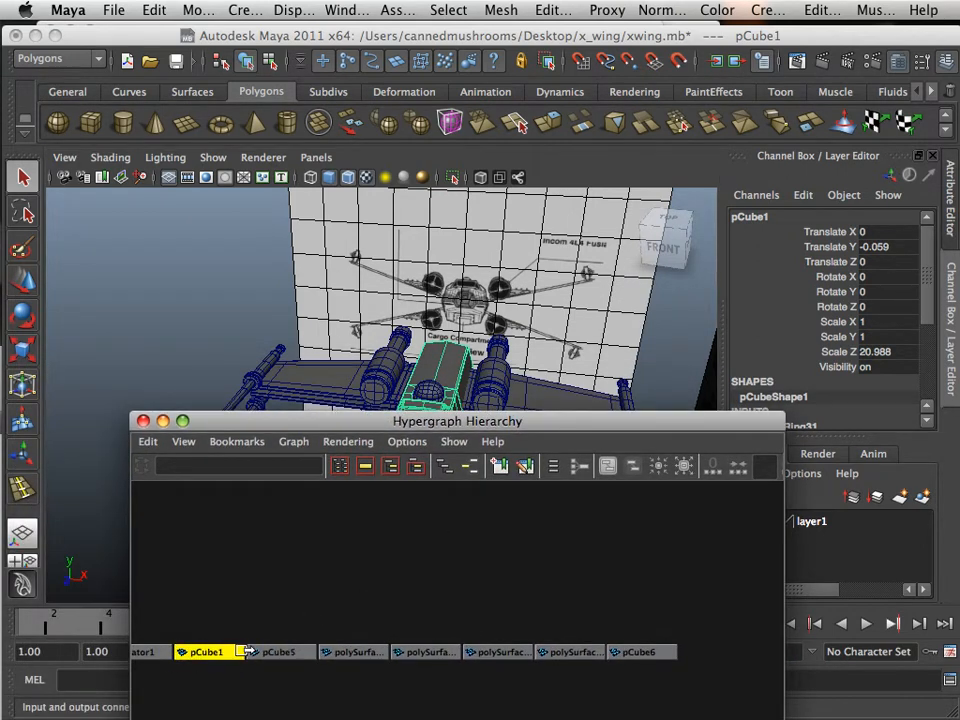
{"action": "left_click", "coordinate": [750, 216]}
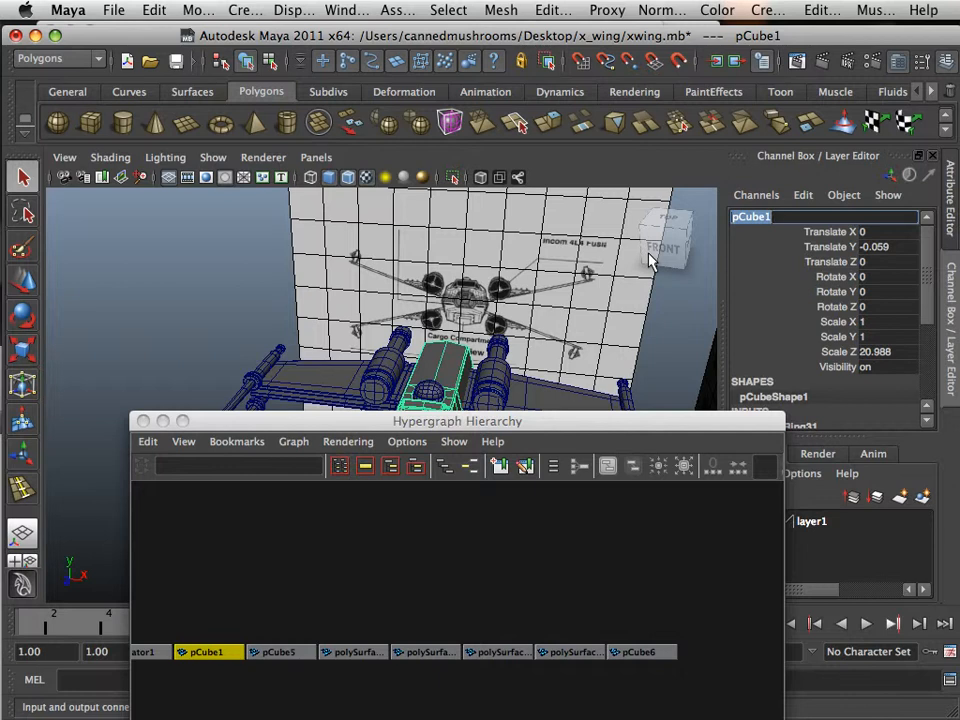
{"action": "type", "text": "body"}
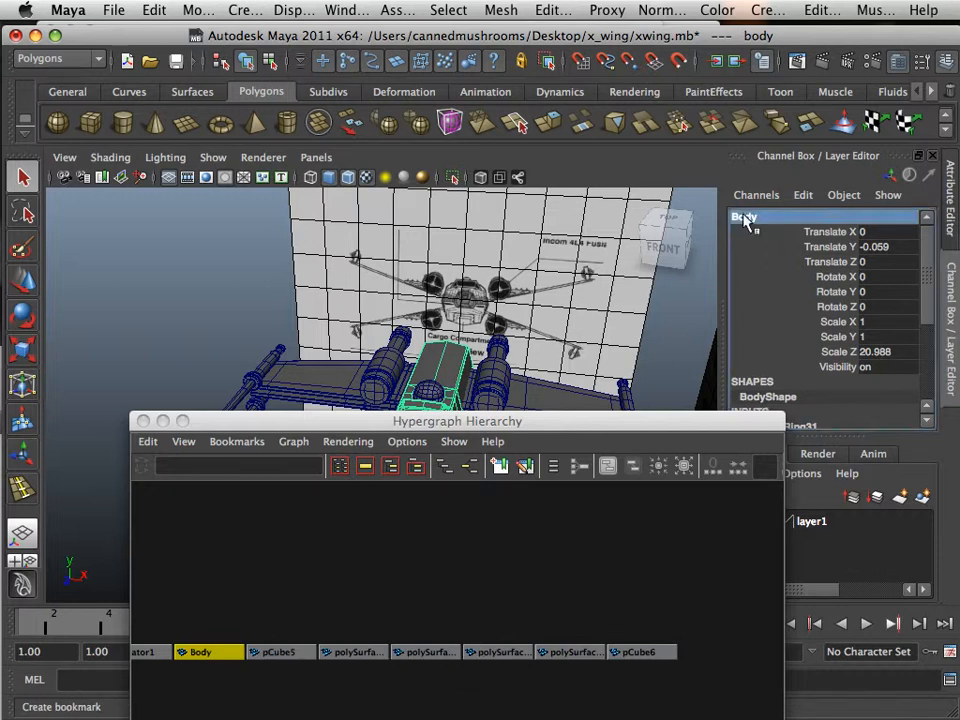
Rename the pCube6 mesh node to R2D2.
{"action": "left_click", "coordinate": [276, 652]}
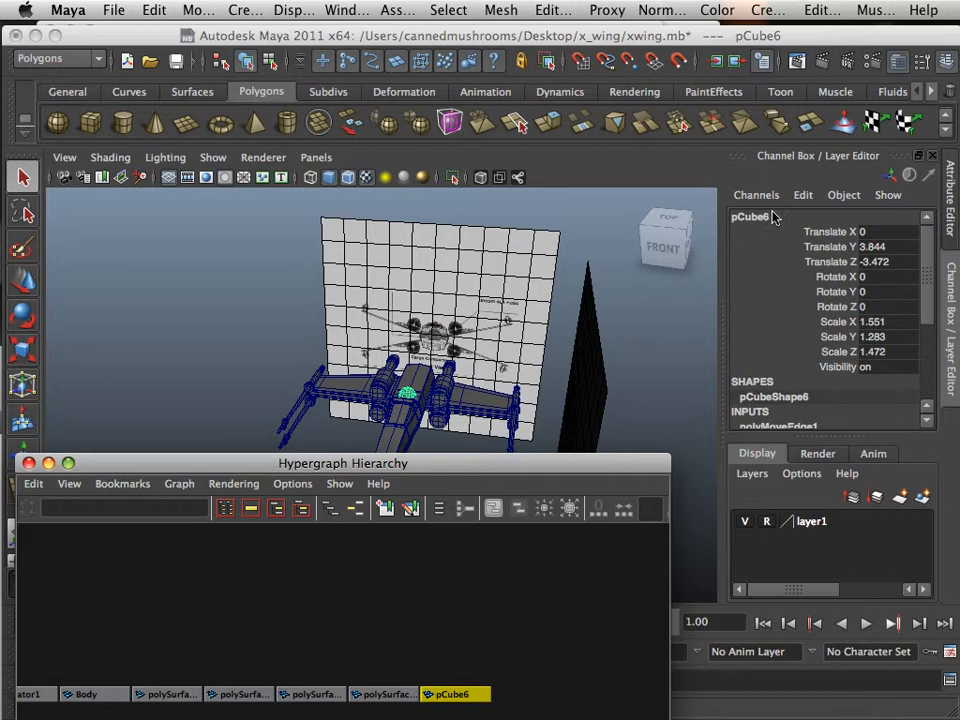
{"action": "double_click", "coordinate": [752, 216]}
{"action": "type", "text": "R"}
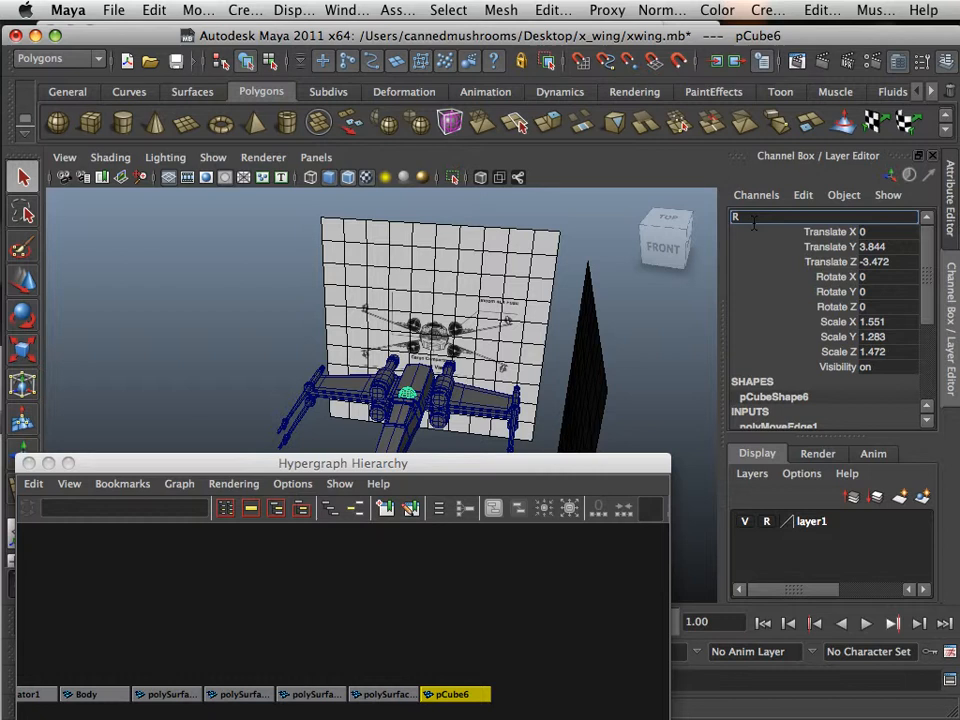
{"action": "type", "text": "2D2"}
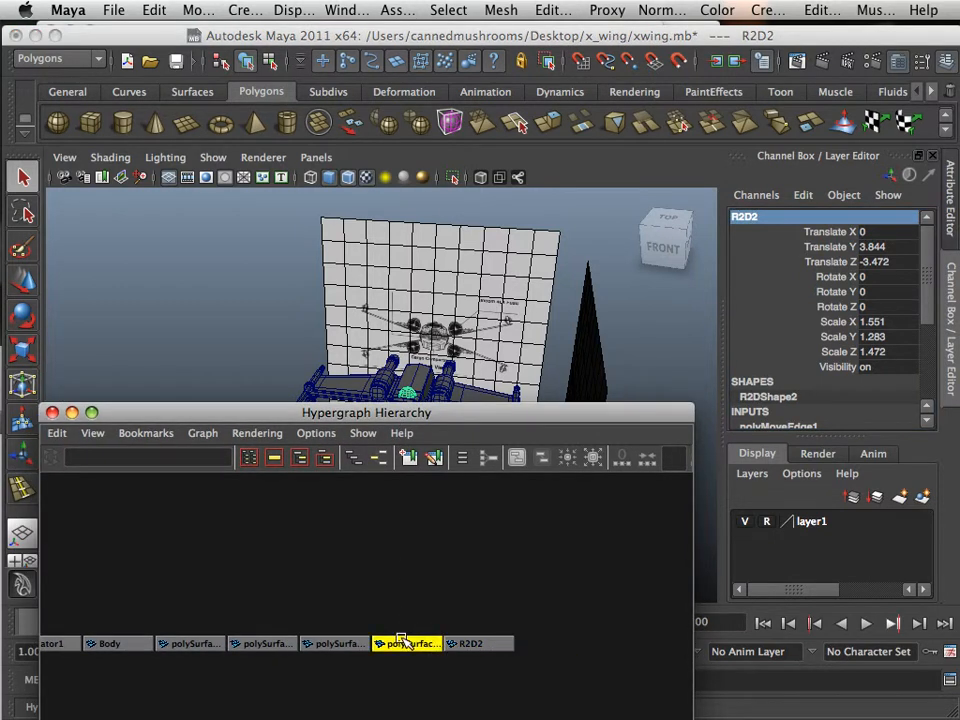
Rename the polySurface5 wing mesh to R_wing_B.
{"action": "left_click", "coordinate": [406, 644]}
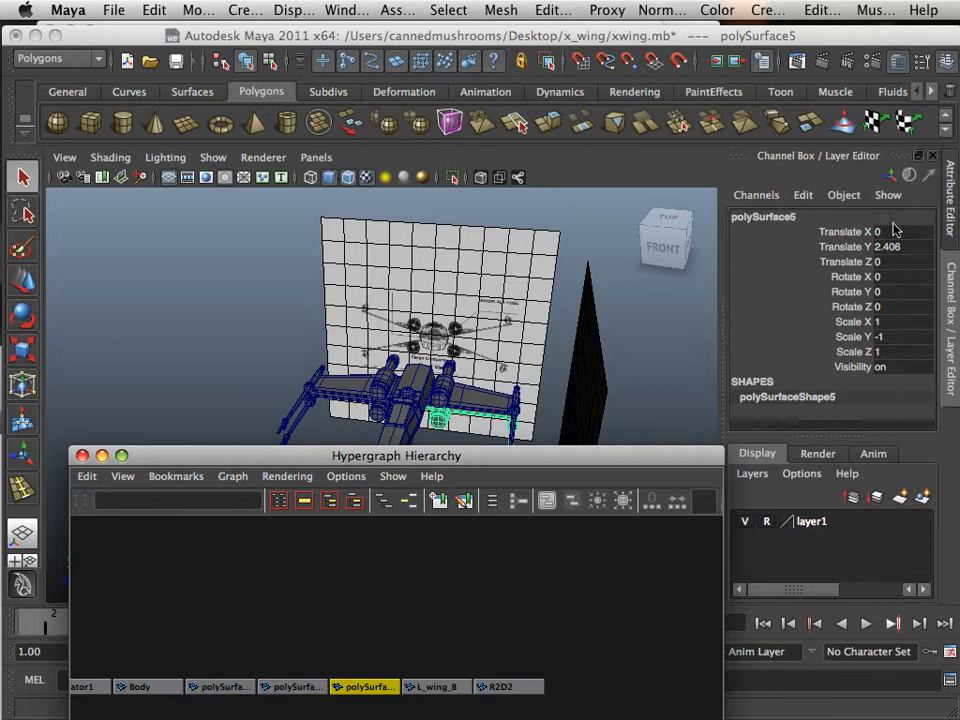
{"action": "double_click", "coordinate": [764, 216]}
{"action": "type", "text": "R"}
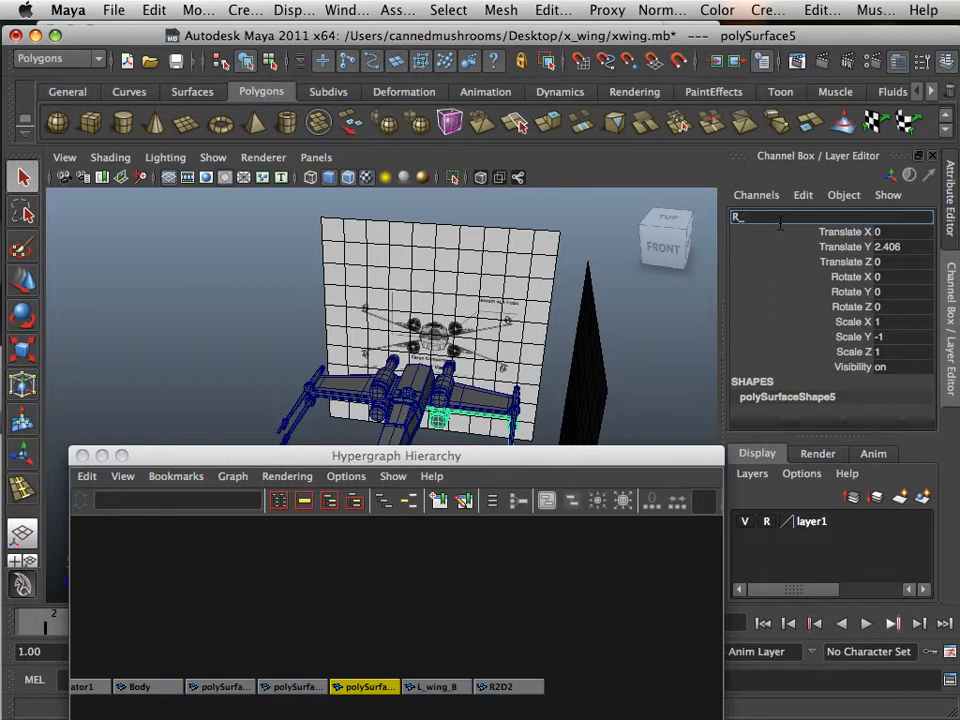
{"action": "type", "text": "_wing_B"}
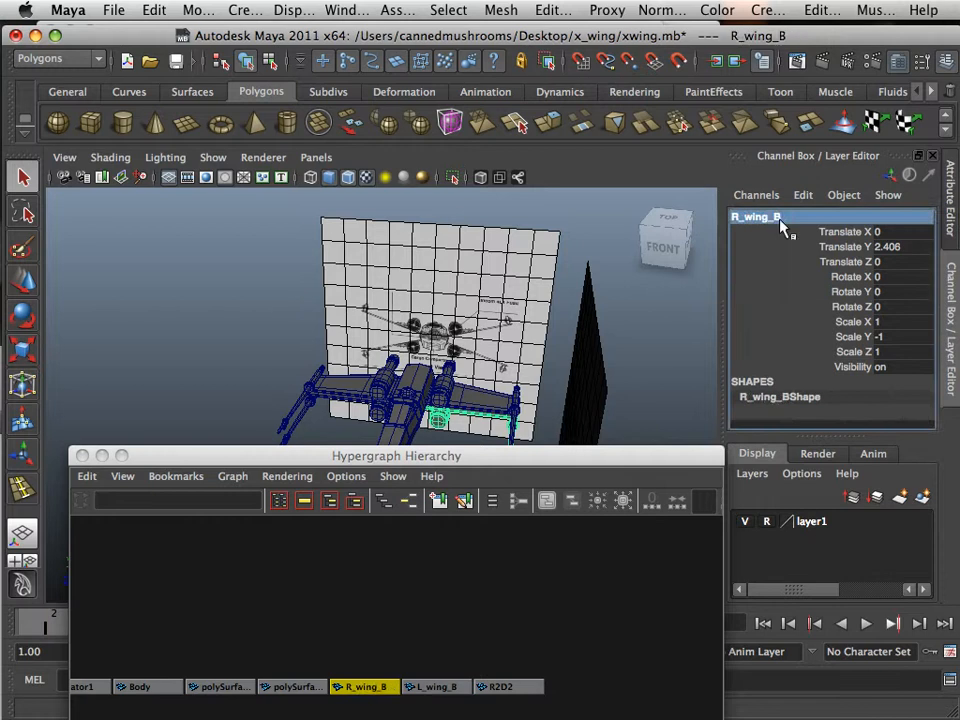
{"action": "left_click", "coordinate": [364, 686]}
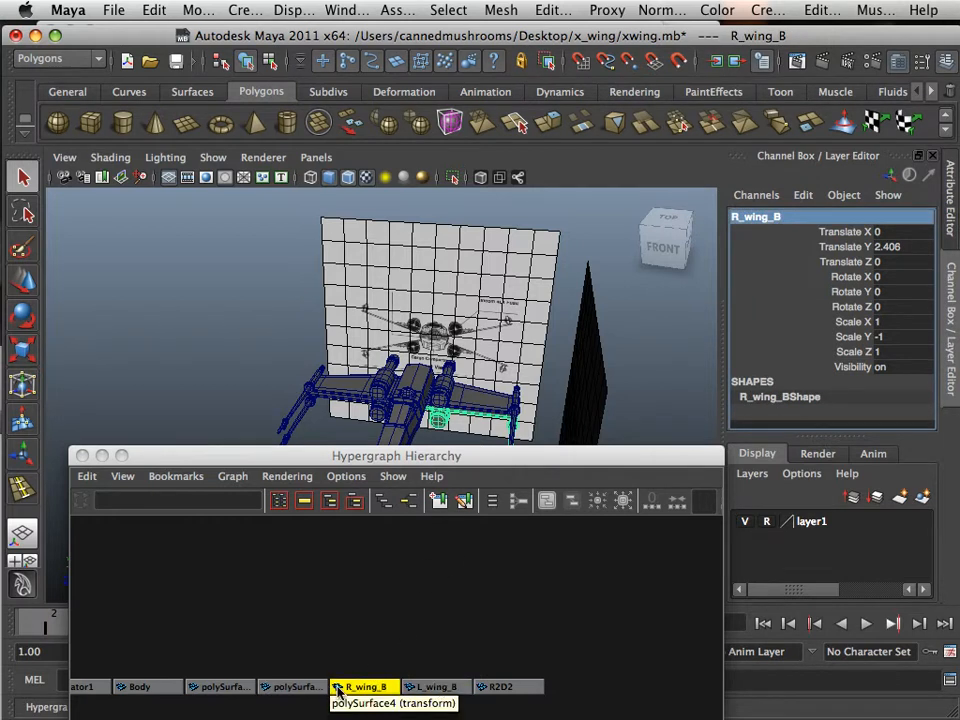
Rename the polySurface4 wing mesh with its side-and-position _wing_ name.
{"action": "left_click", "coordinate": [292, 686]}
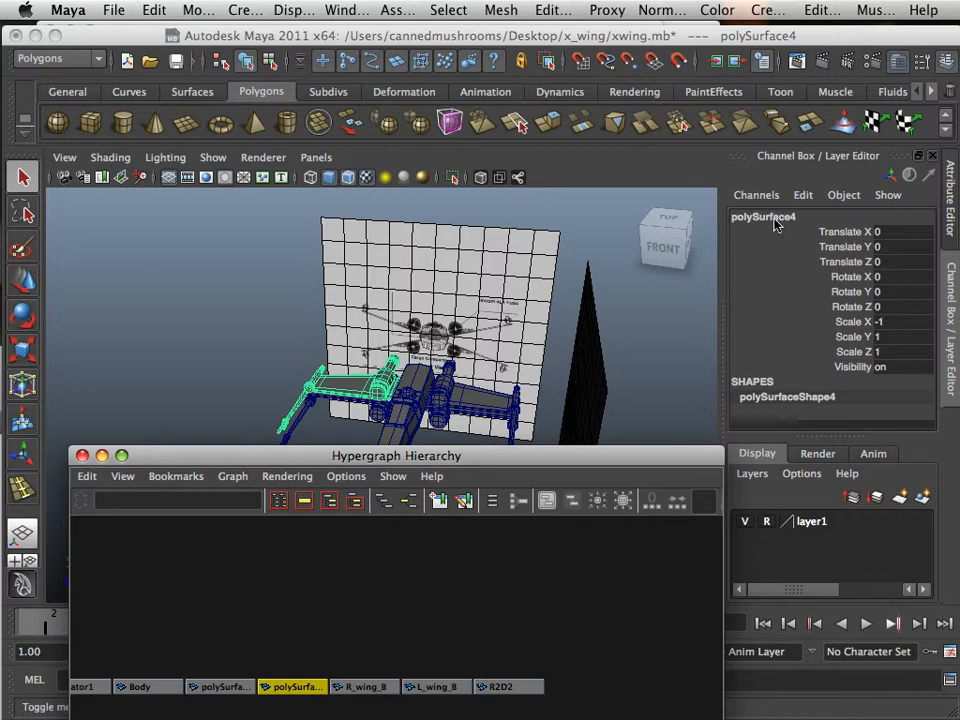
{"action": "left_click", "coordinate": [764, 216]}
{"action": "type", "text": "L"}
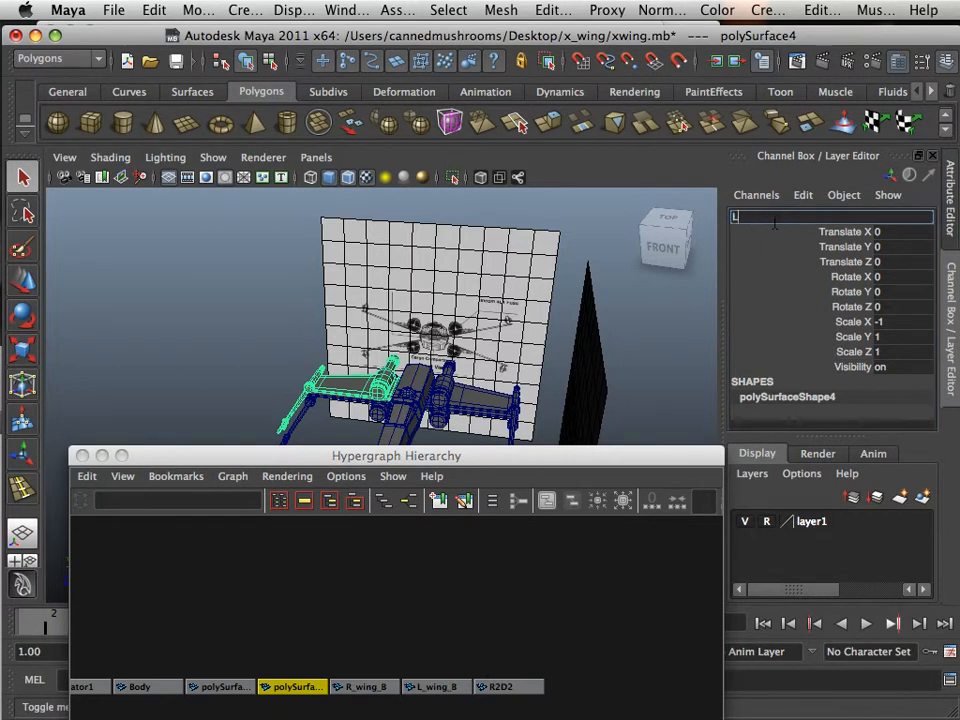
{"action": "type", "text": "_win"}
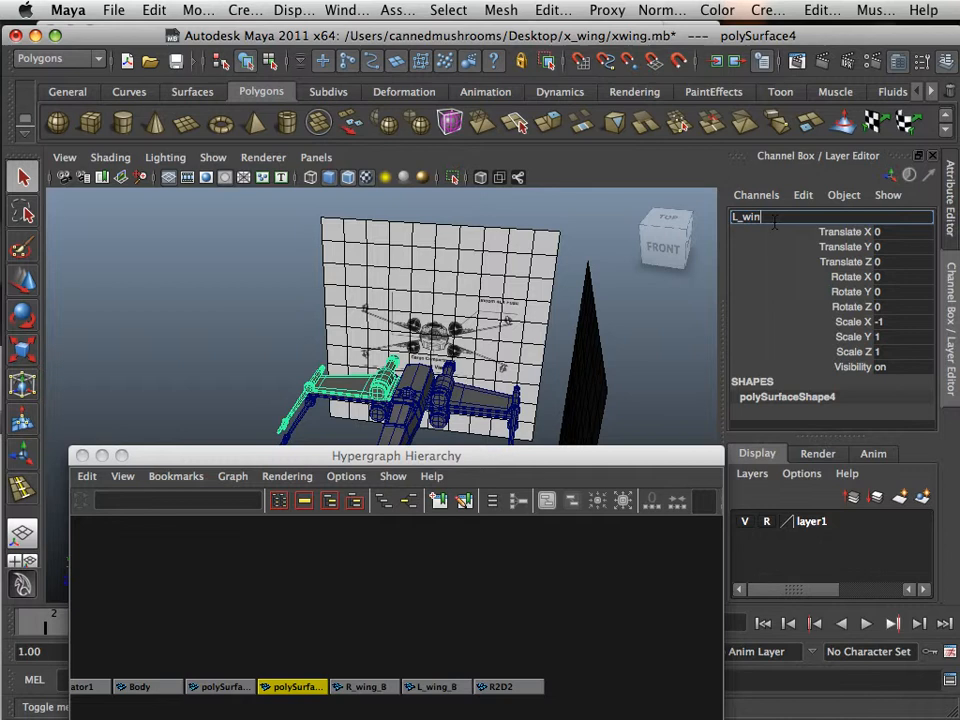
{"action": "type", "text": "g_T"}
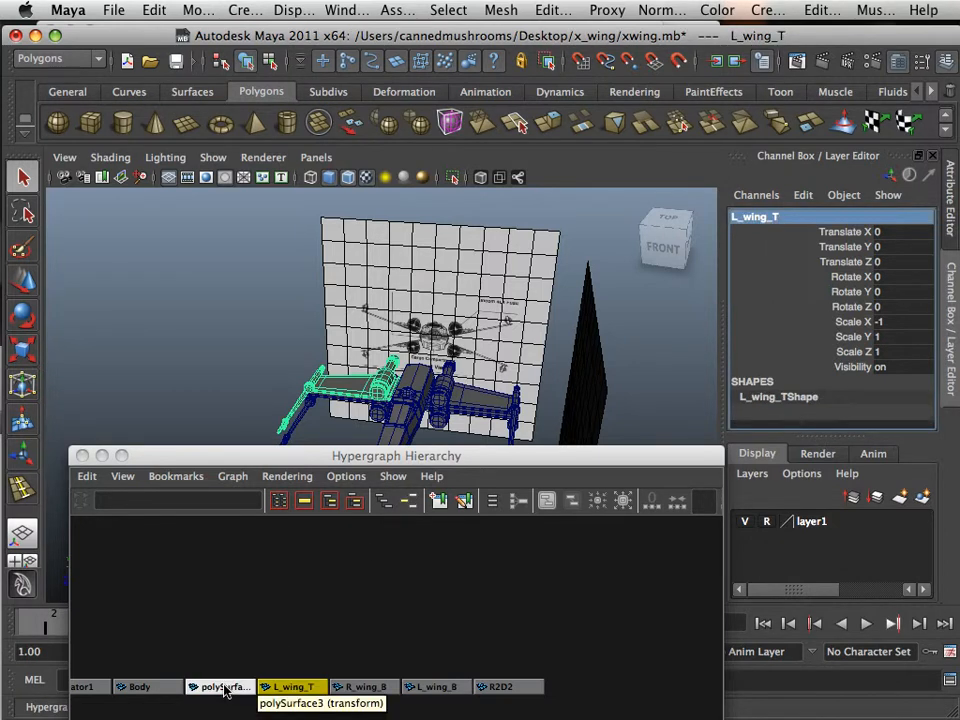
Rename the polySurface3 wing mesh to a descriptive name such as L_wing_T.
{"action": "left_click", "coordinate": [220, 686]}
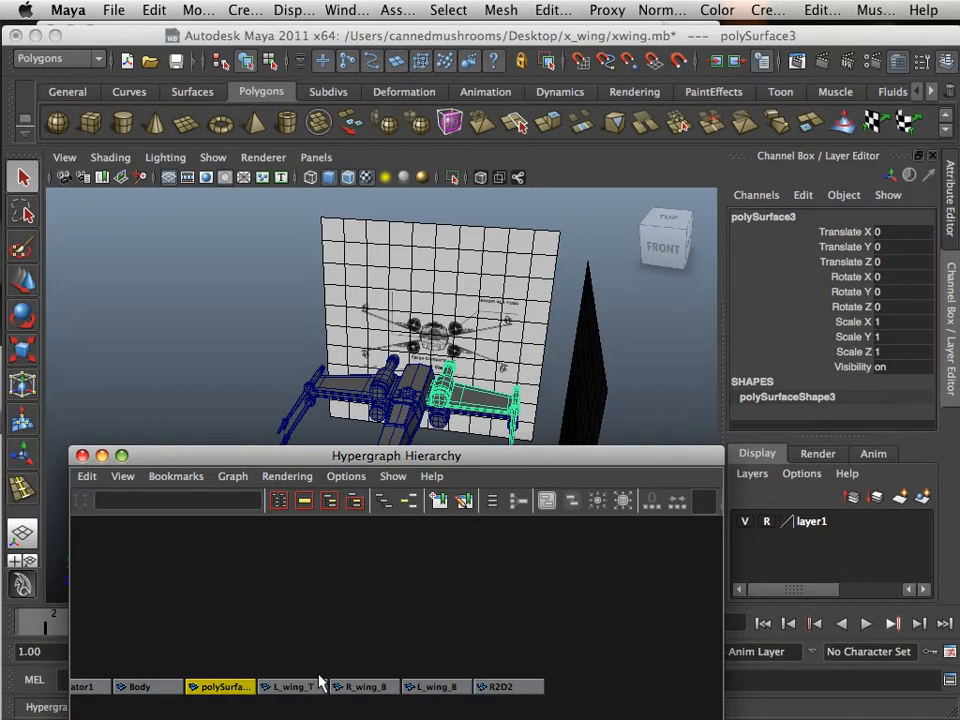
{"action": "left_click", "coordinate": [292, 686]}
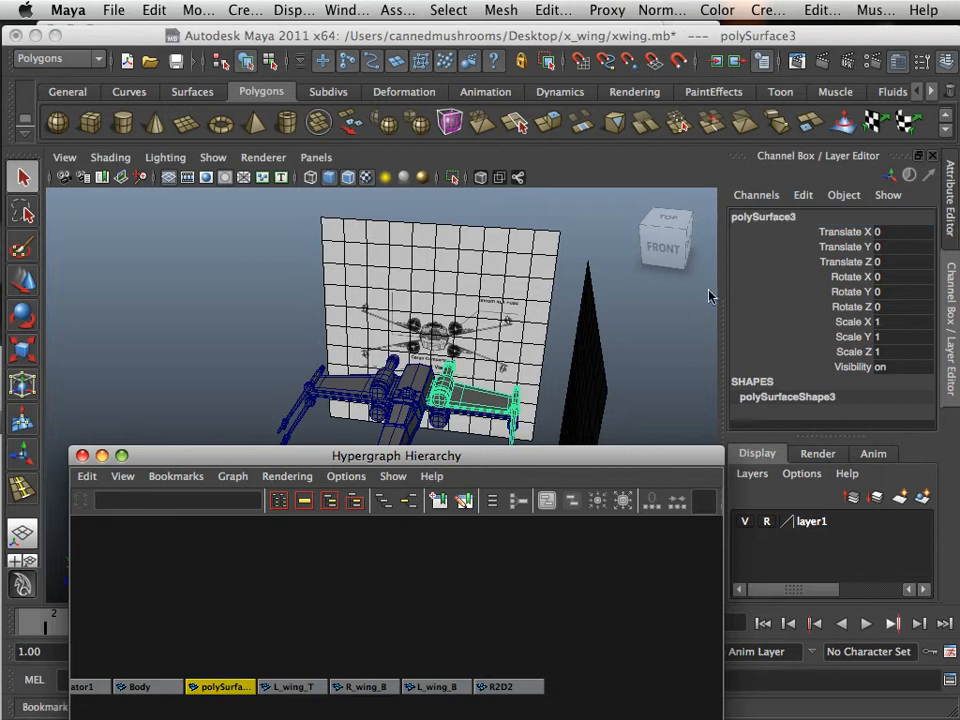
{"action": "double_click", "coordinate": [764, 216]}
{"action": "type", "text": "R_wing_T"}
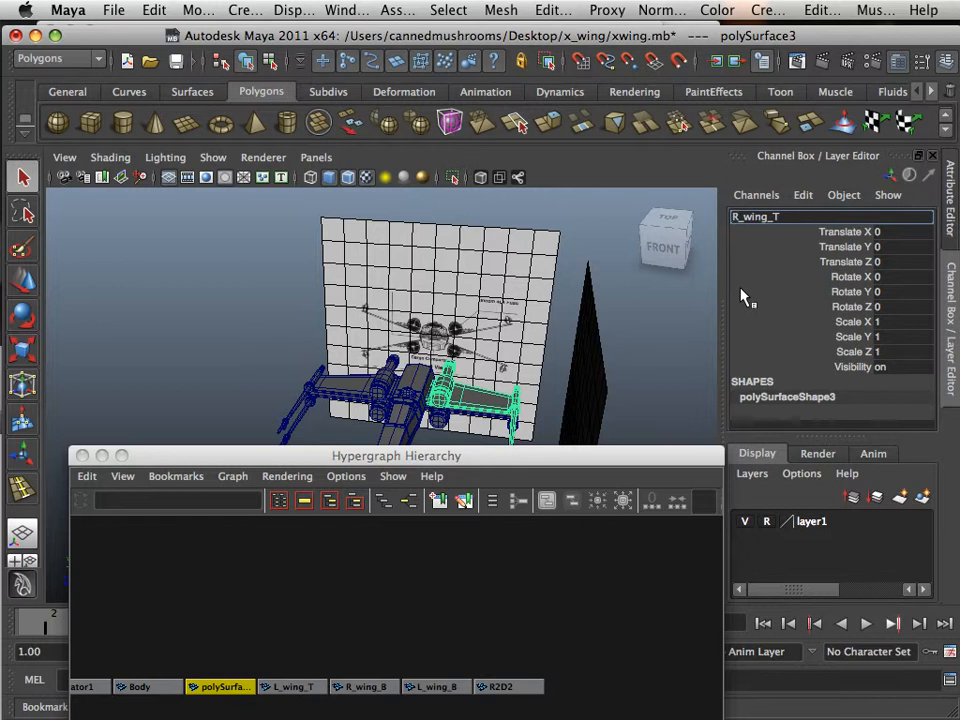
{"action": "left_click", "coordinate": [218, 686]}
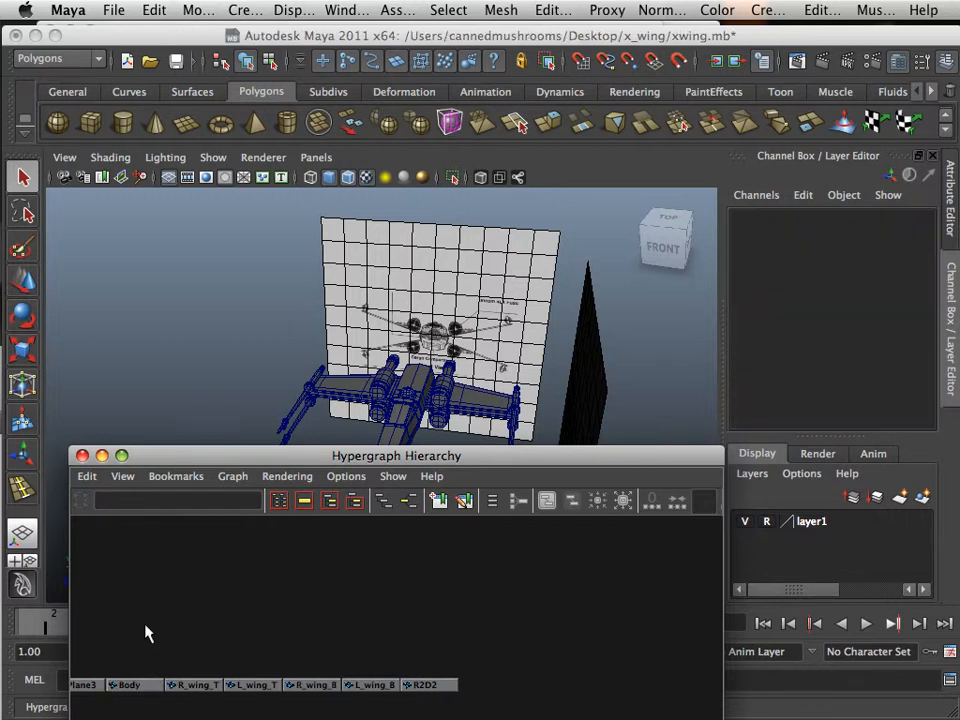
Select the backdrop pPlane nodes and close the Hypergraph hierarchy window.
{"action": "left_click", "coordinate": [262, 656]}
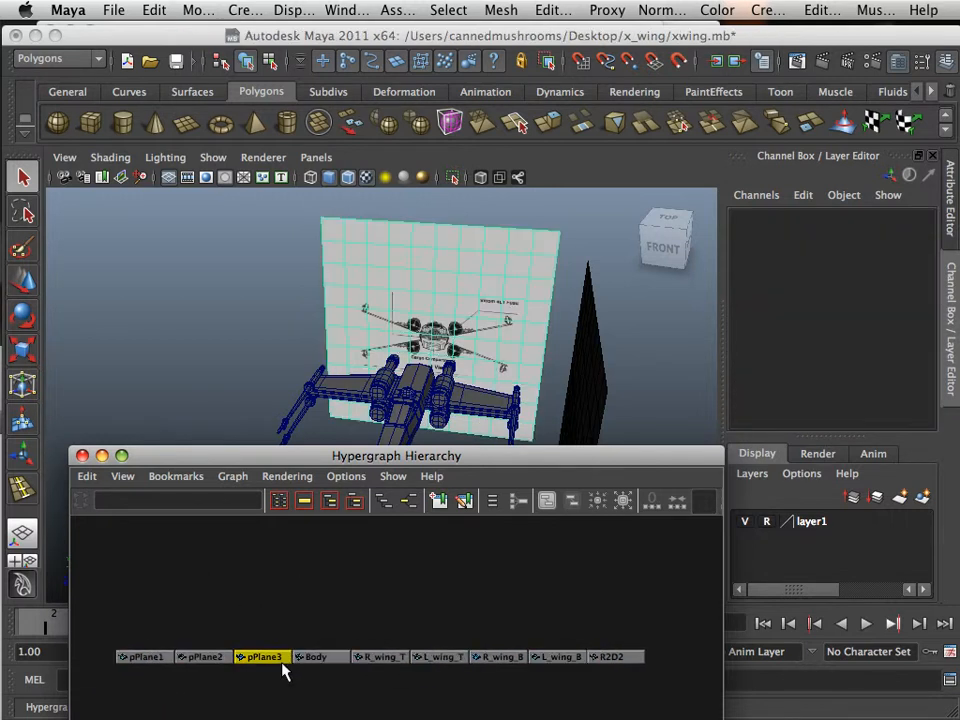
{"action": "left_click", "coordinate": [144, 656]}
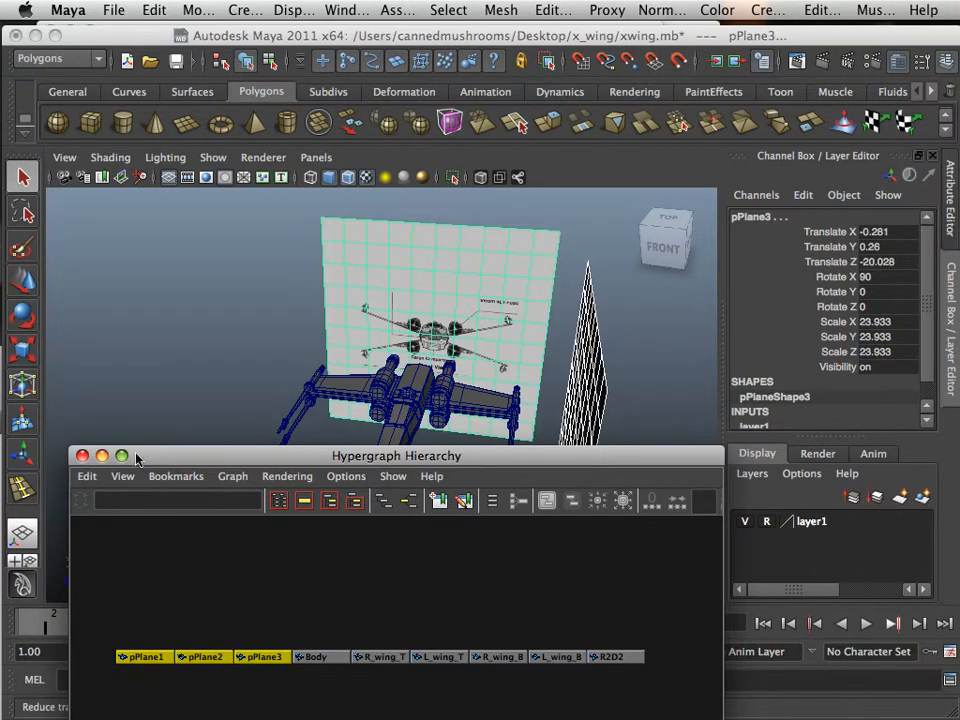
{"action": "left_click", "coordinate": [84, 456]}
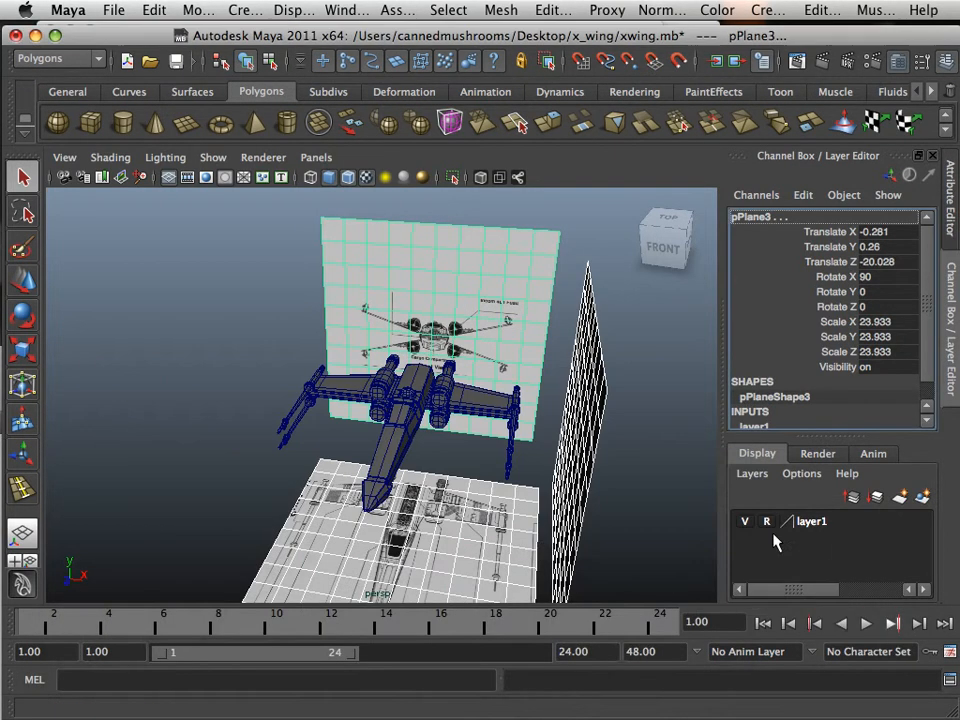
Save the cleaned-up X-wing scene with File > Save Scene.
{"action": "left_click", "coordinate": [744, 520]}
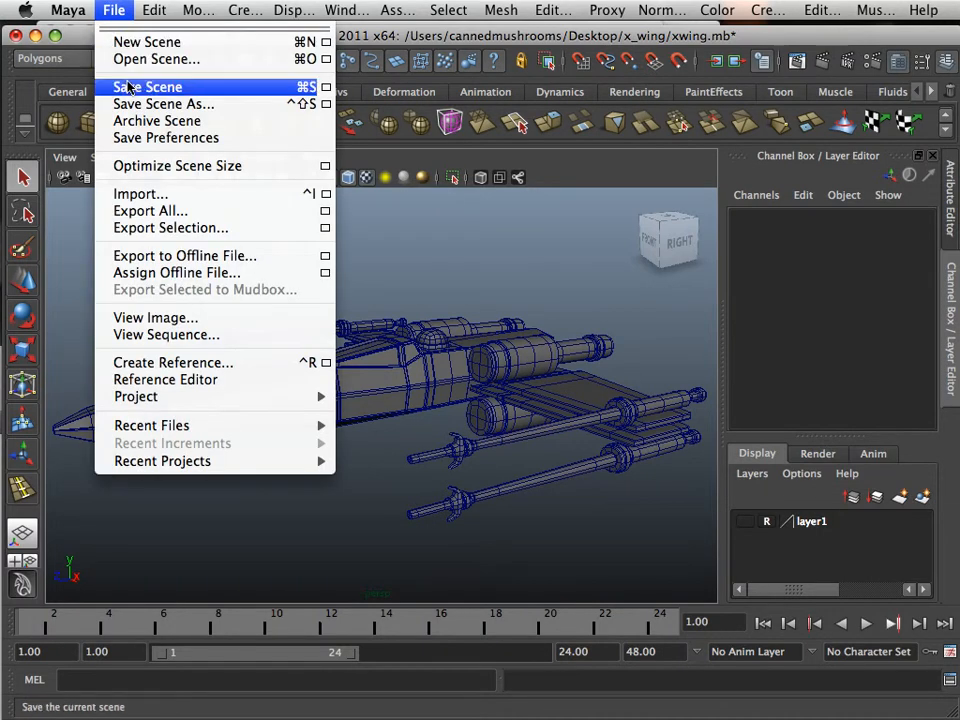
{"action": "left_click", "coordinate": [148, 88]}
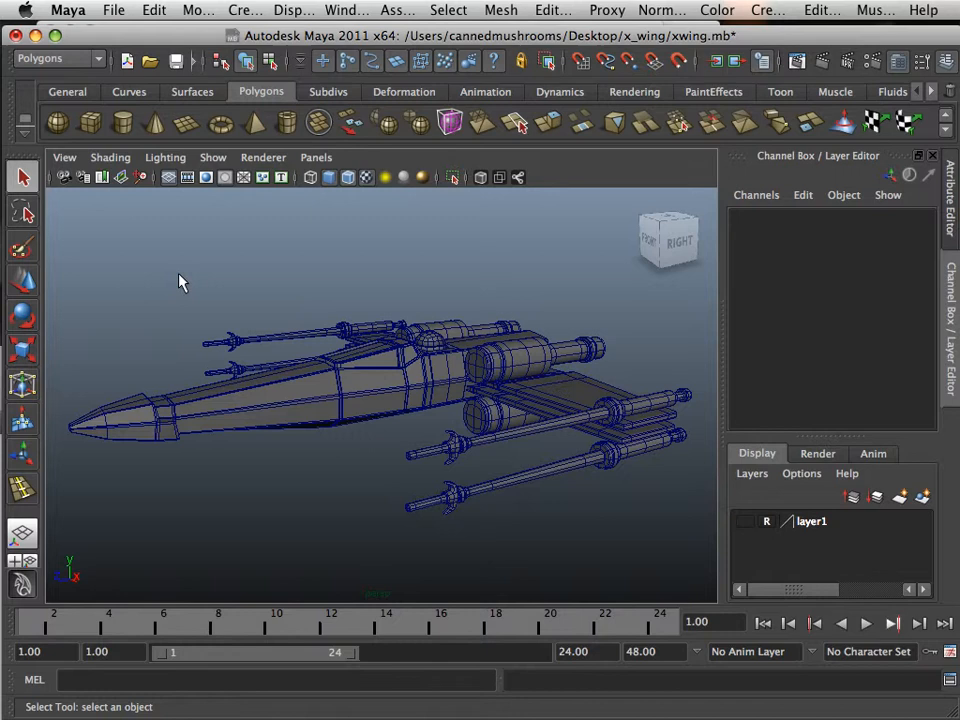
{"action": "mouse_move", "coordinate": [164, 296]}
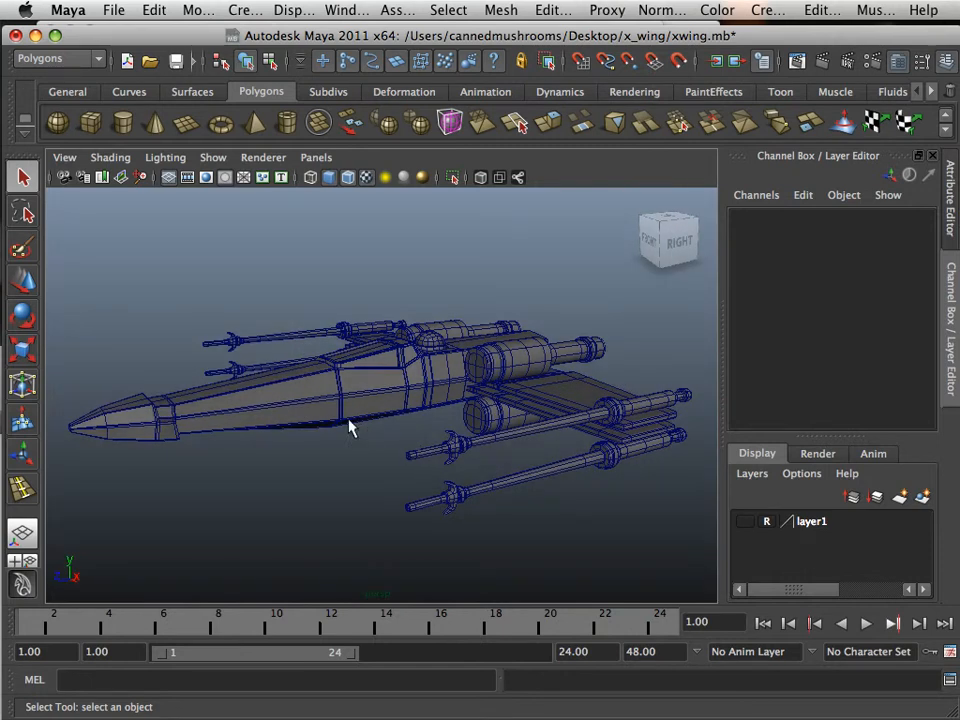
{"action": "mouse_move", "coordinate": [292, 622]}
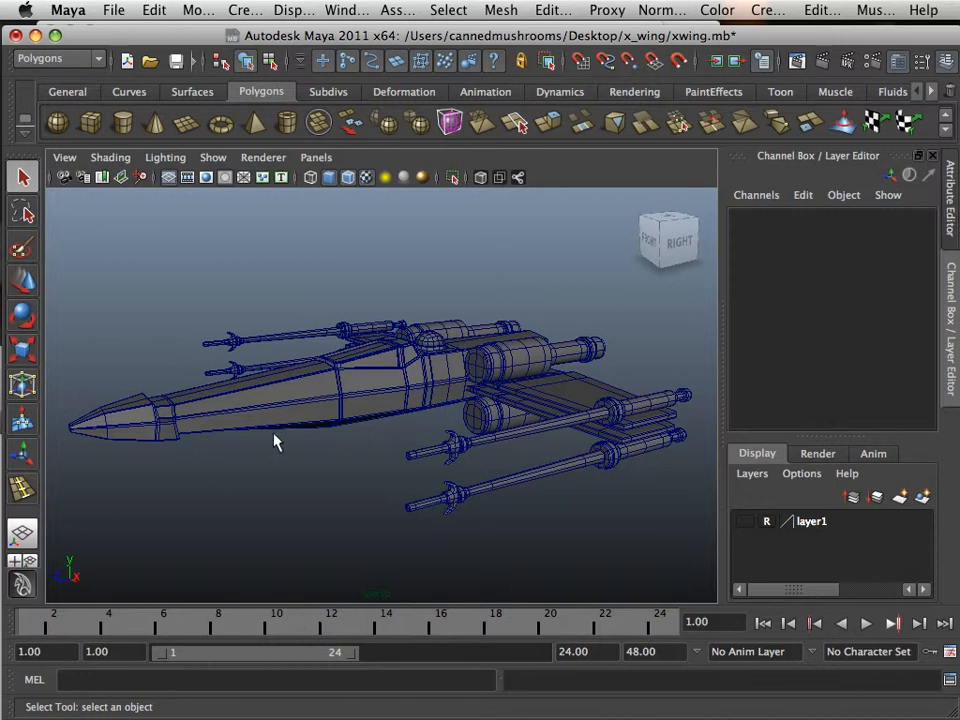
{"action": "mouse_move", "coordinate": [376, 464]}
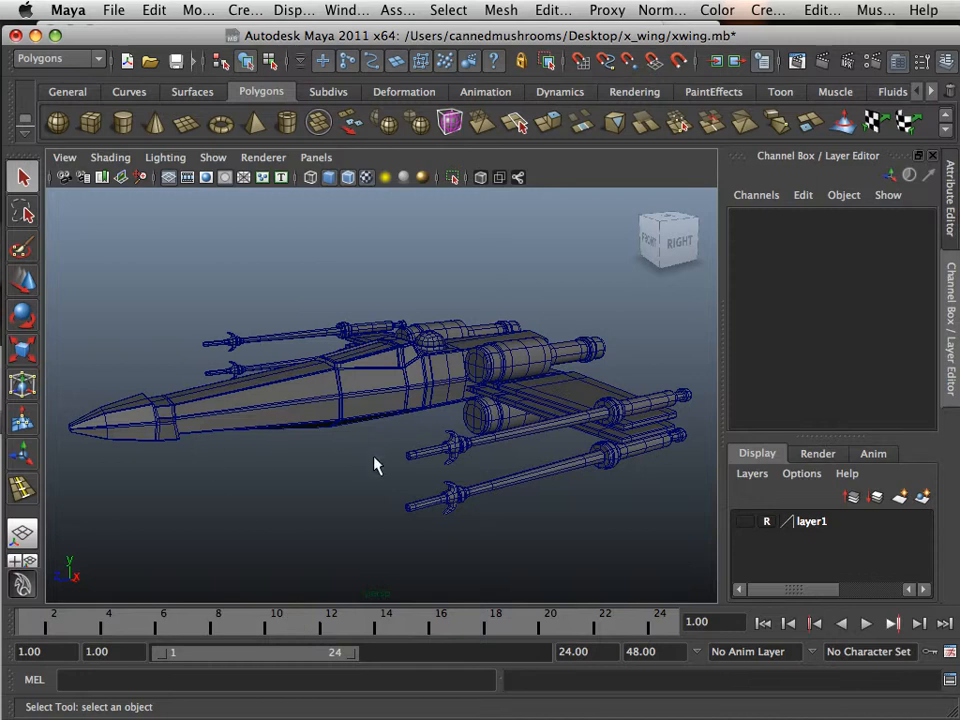
{"action": "mouse_move", "coordinate": [368, 464]}
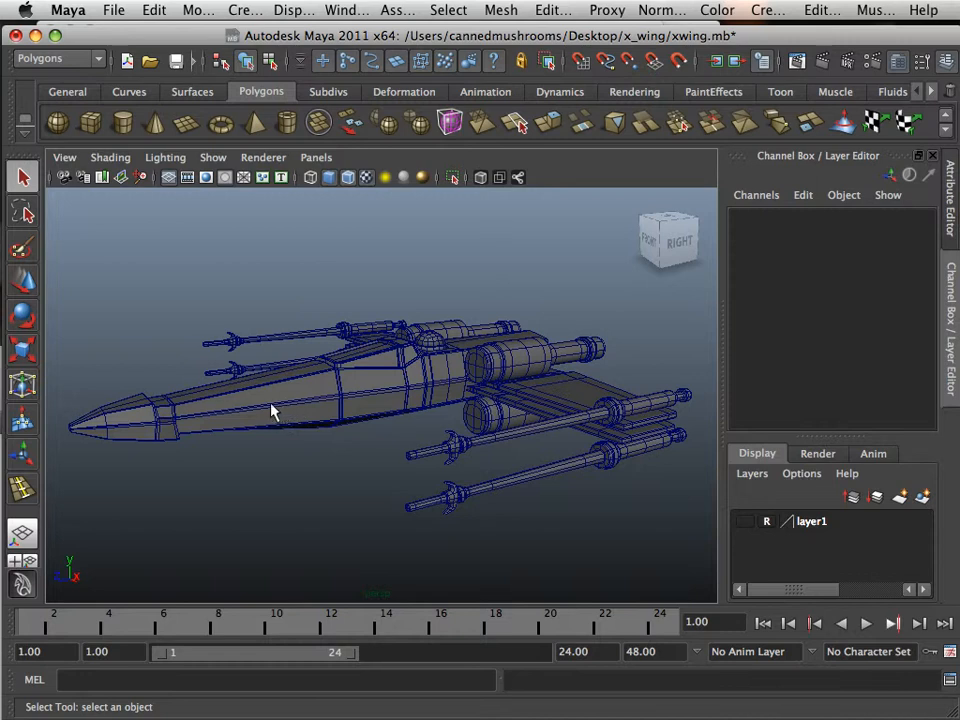
{"action": "mouse_move", "coordinate": [258, 416]}
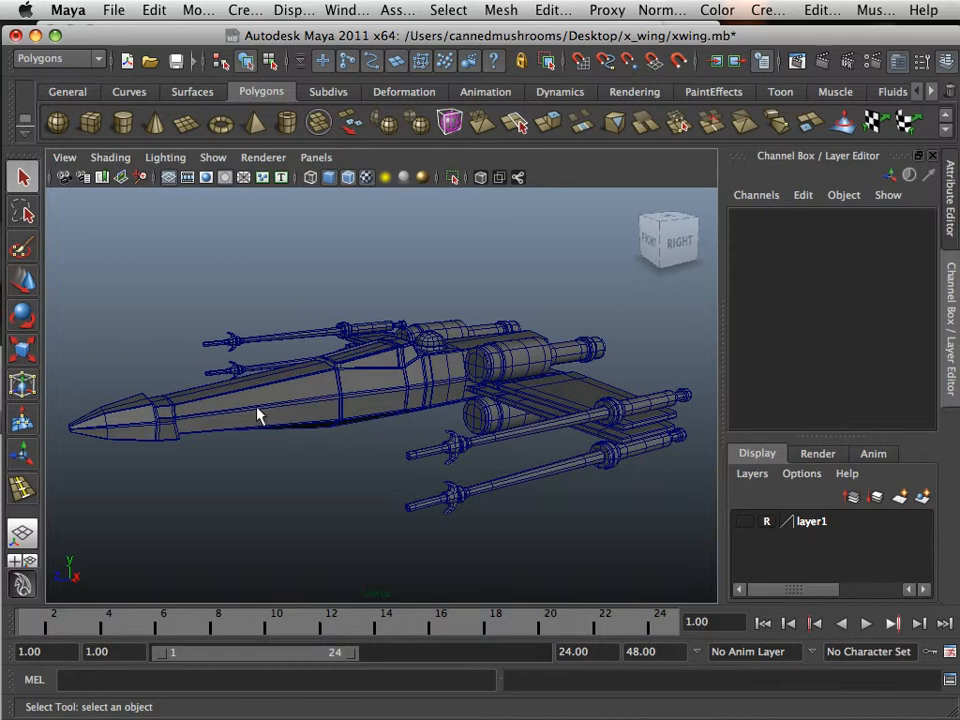
{"action": "mouse_move", "coordinate": [260, 410]}
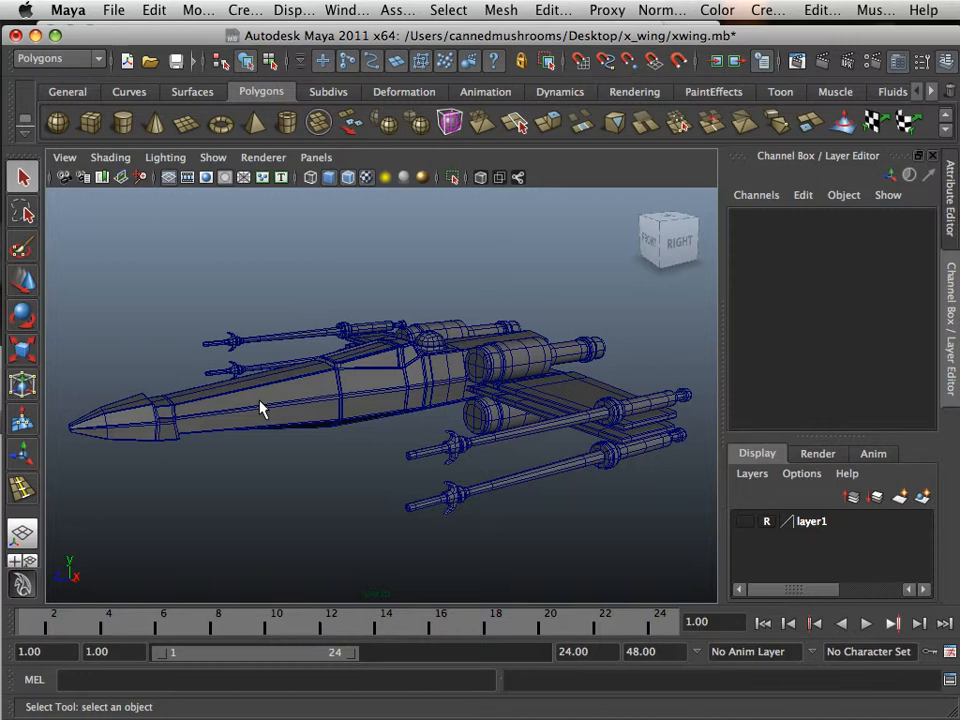
{"action": "mouse_move", "coordinate": [284, 604]}
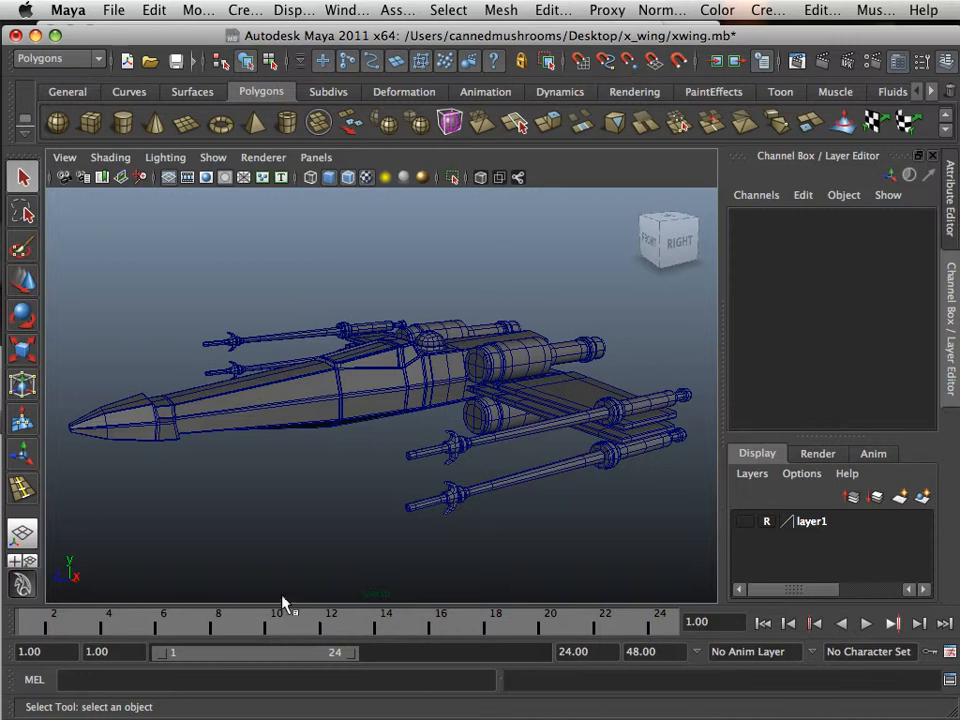
{"action": "mouse_move", "coordinate": [278, 610]}
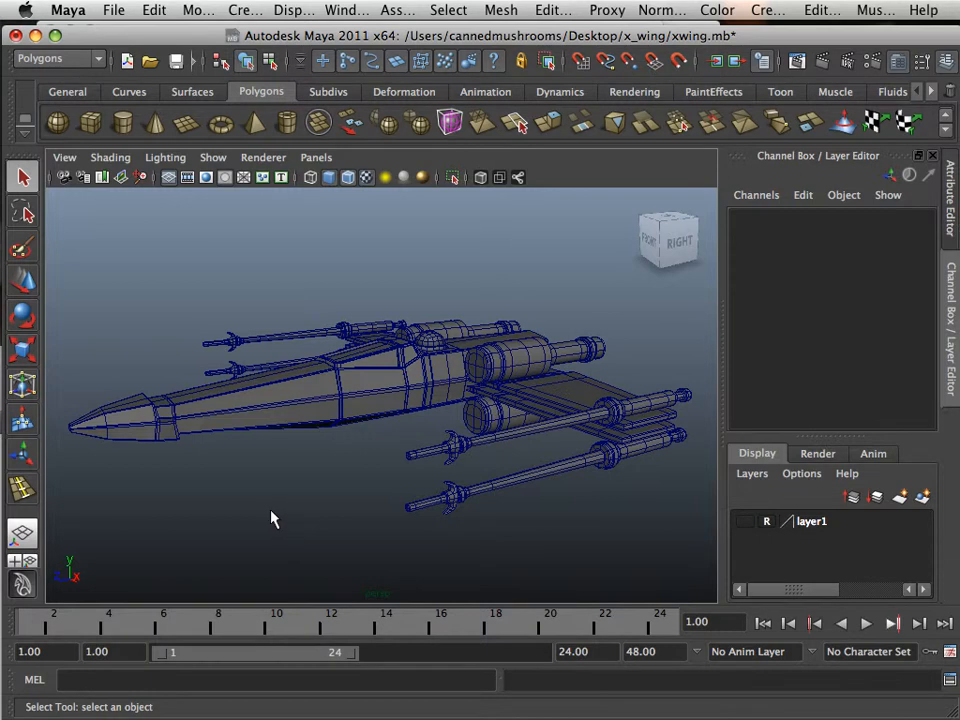
{"action": "mouse_move", "coordinate": [268, 522]}
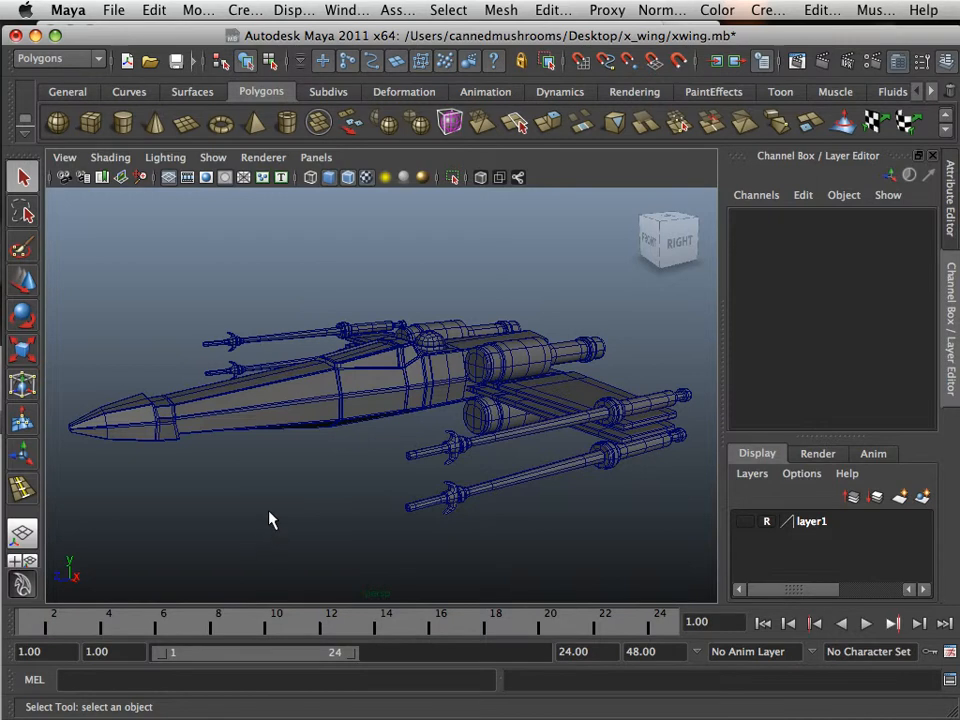
{"action": "mouse_move", "coordinate": [232, 624]}
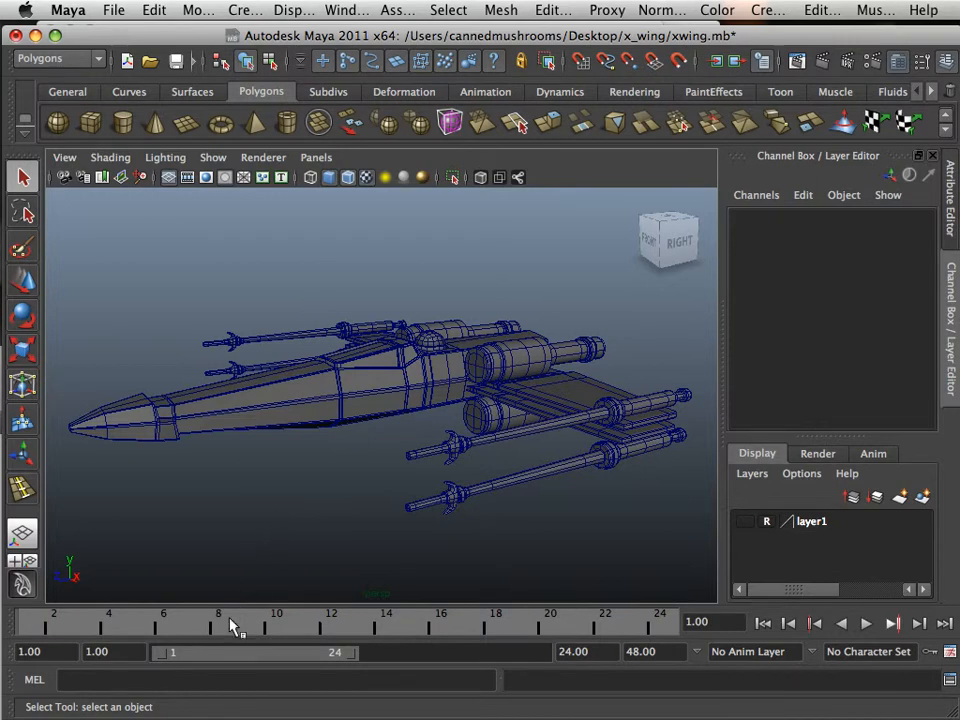
Bring up the Playblast options from the timeline and raise Quality to 100.
{"action": "right_click", "coordinate": [236, 624]}
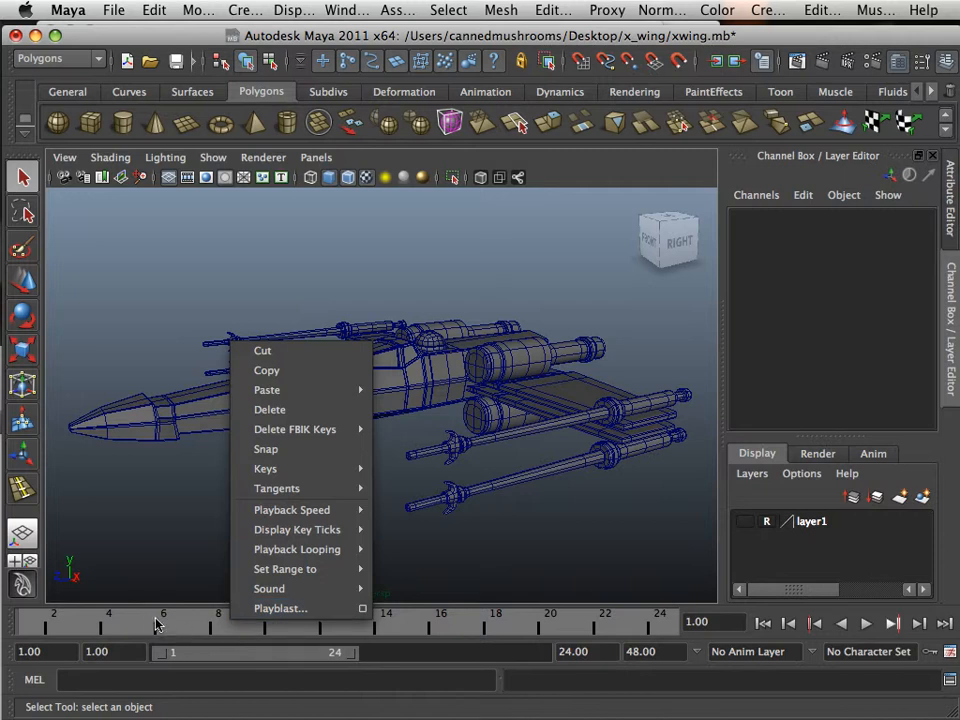
{"action": "mouse_move", "coordinate": [146, 624]}
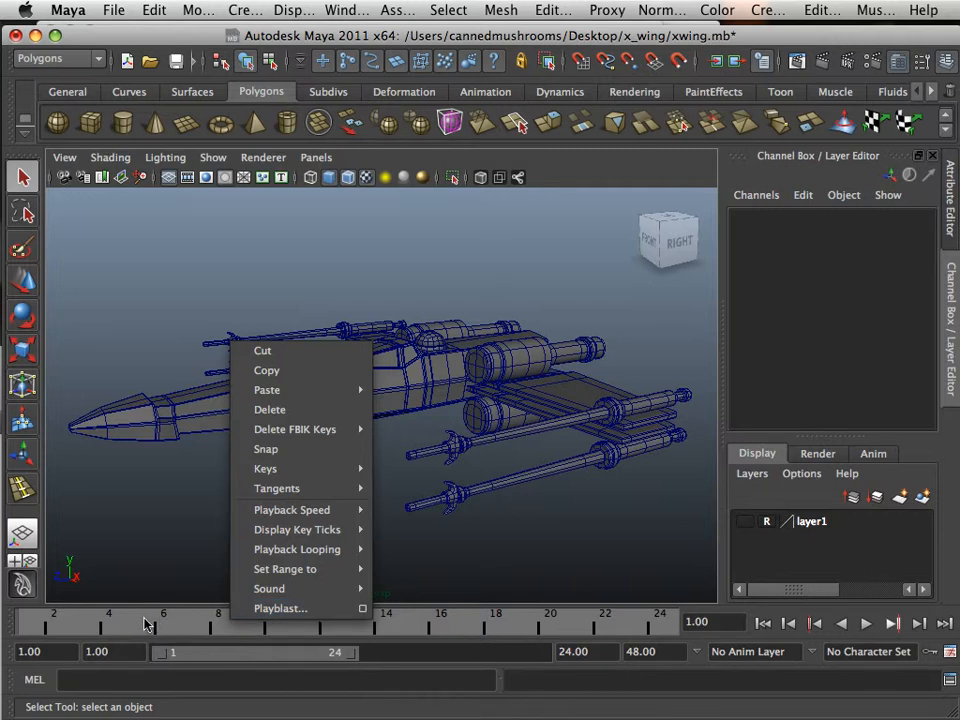
{"action": "mouse_move", "coordinate": [112, 578]}
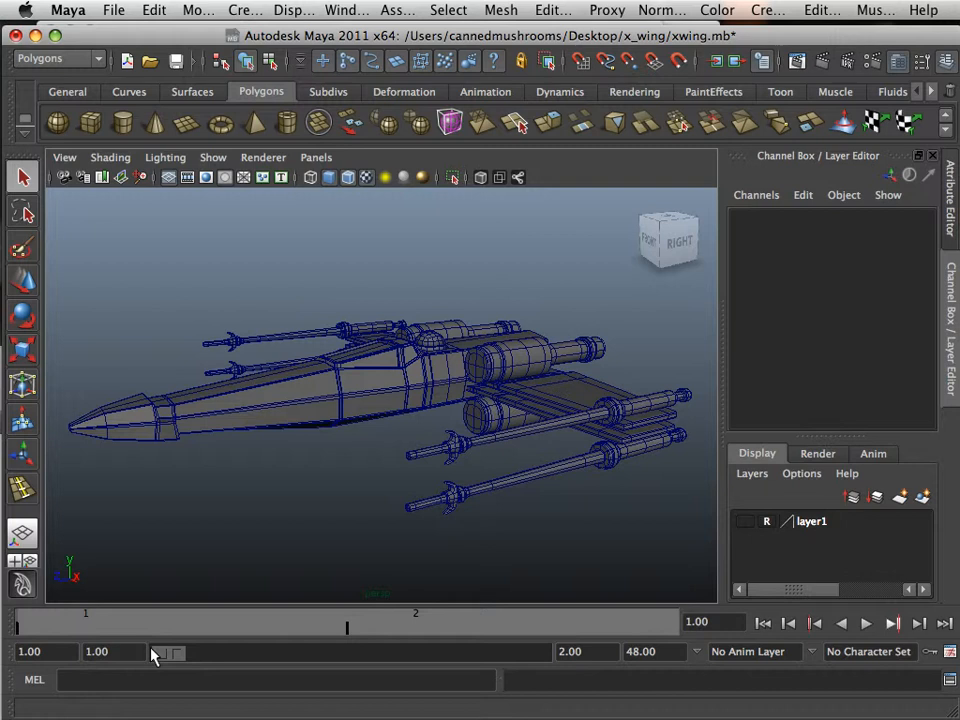
{"action": "right_click", "coordinate": [170, 652]}
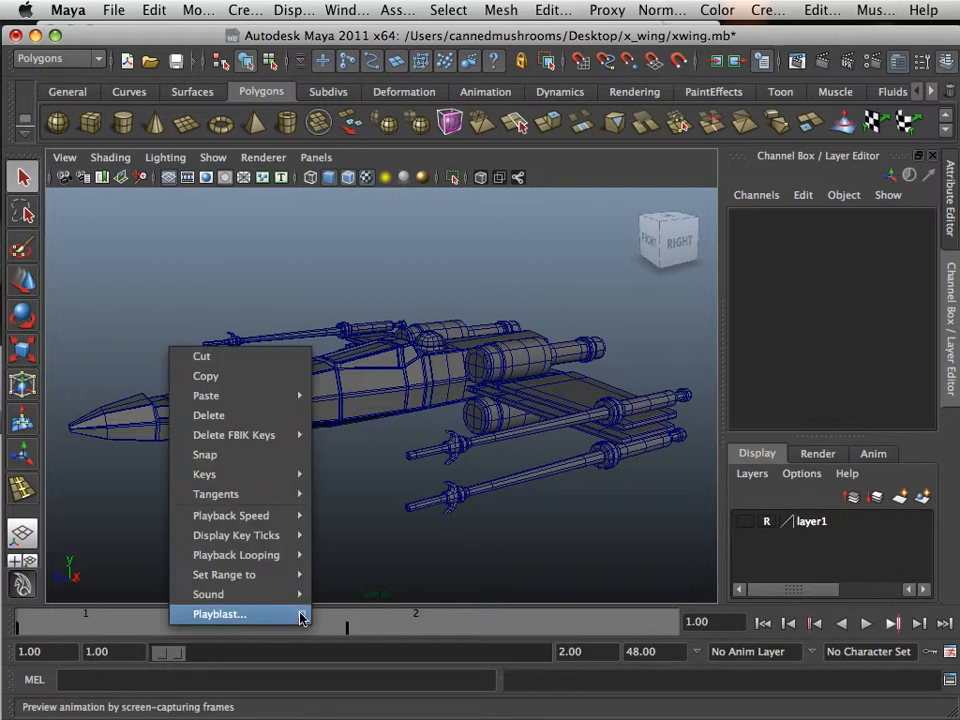
{"action": "left_click", "coordinate": [300, 614]}
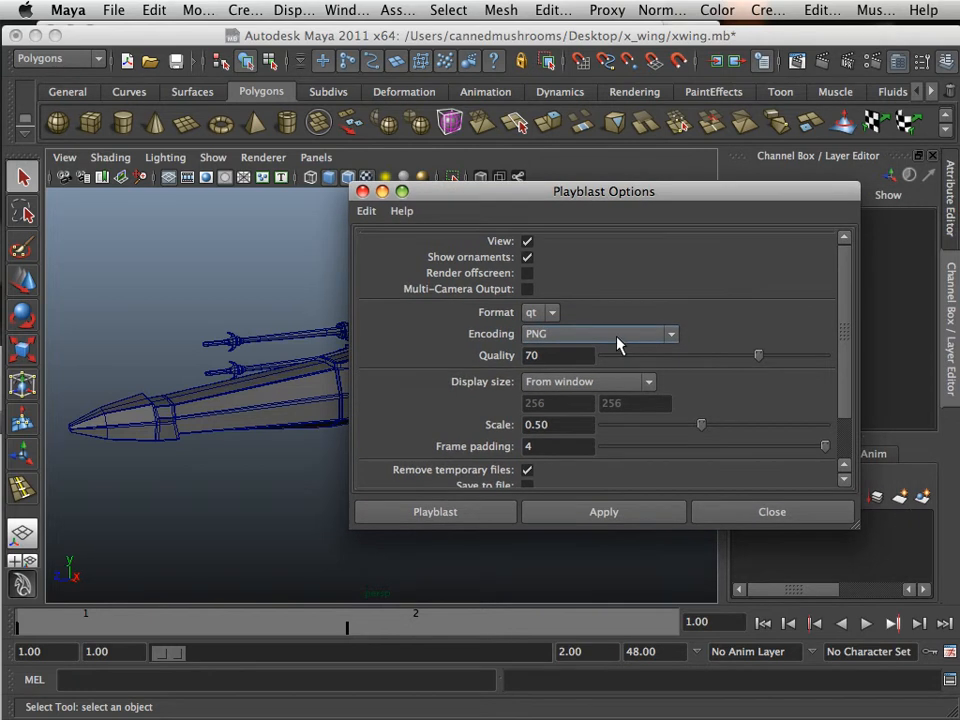
{"action": "left_click_drag", "start_coordinate": [758, 356], "coordinate": [764, 356]}
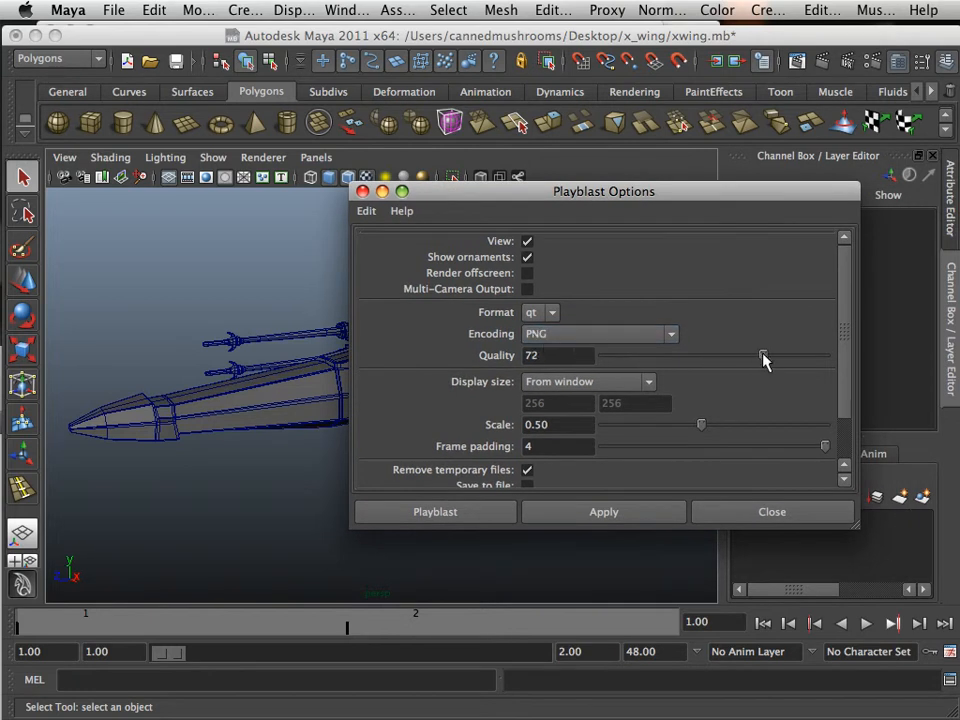
{"action": "left_click_drag", "start_coordinate": [764, 356], "coordinate": [824, 356]}
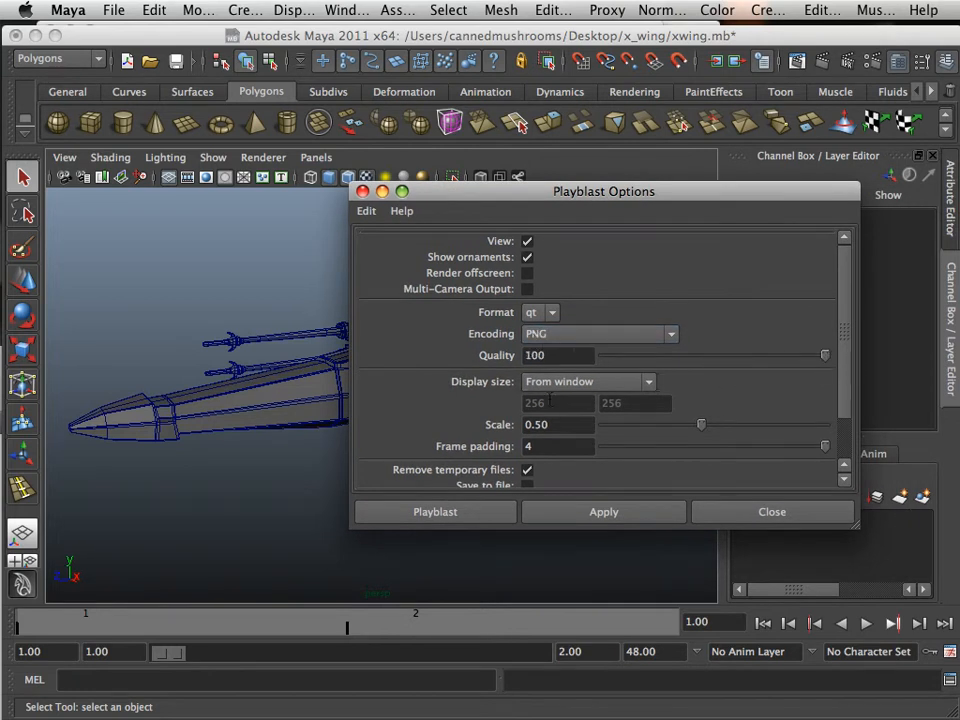
{"action": "left_click", "coordinate": [588, 382]}
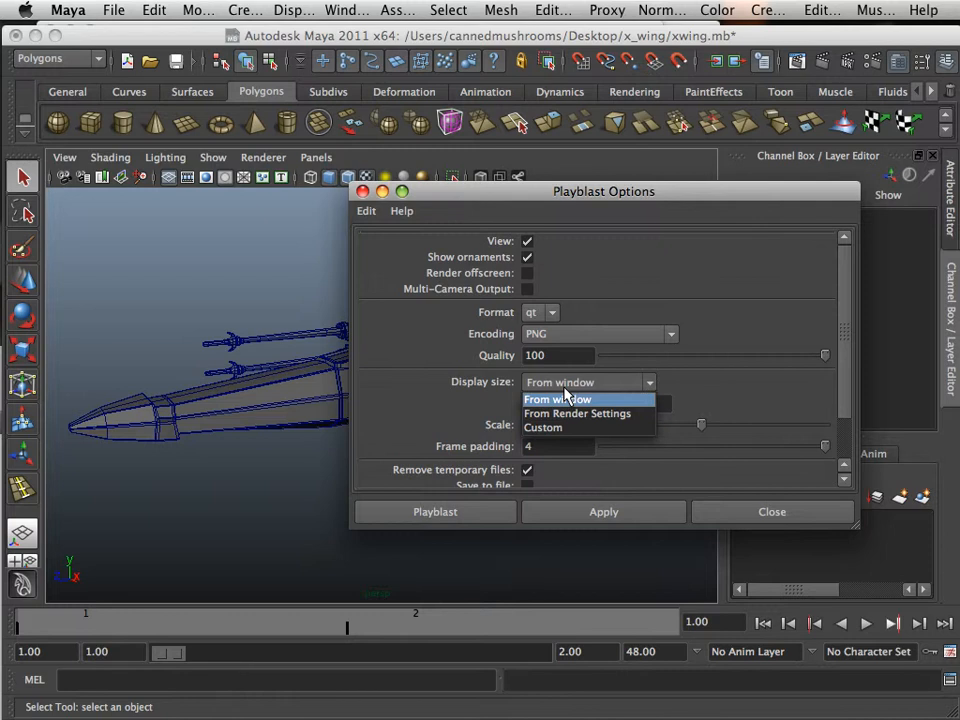
{"action": "mouse_move", "coordinate": [564, 404]}
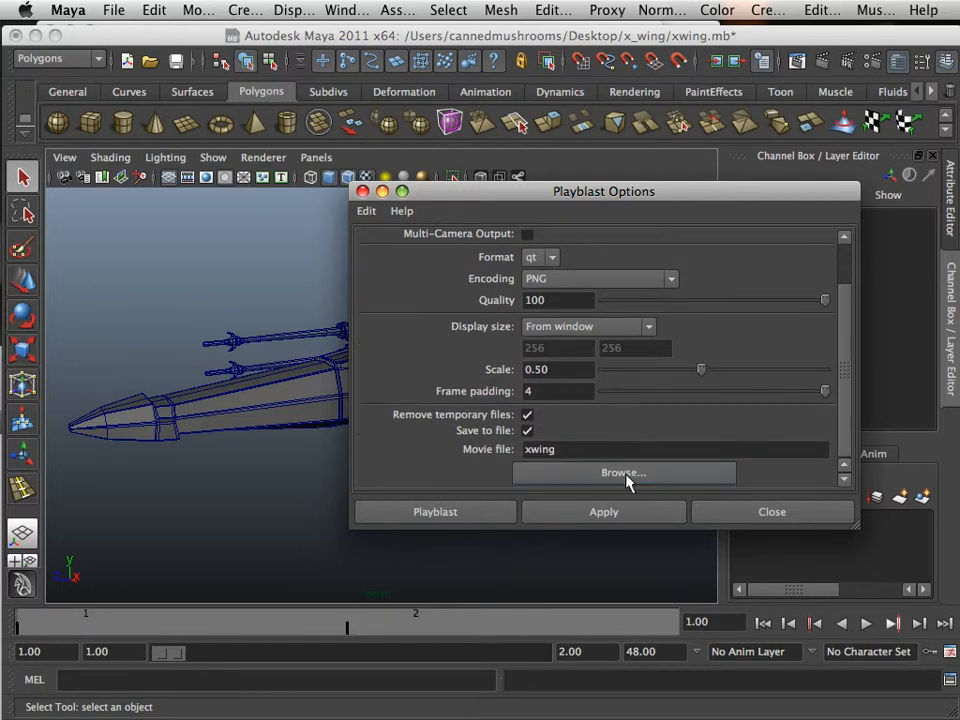
Cancel choosing a movie location and turn off Save to file for the playblast.
{"action": "left_click", "coordinate": [624, 472]}
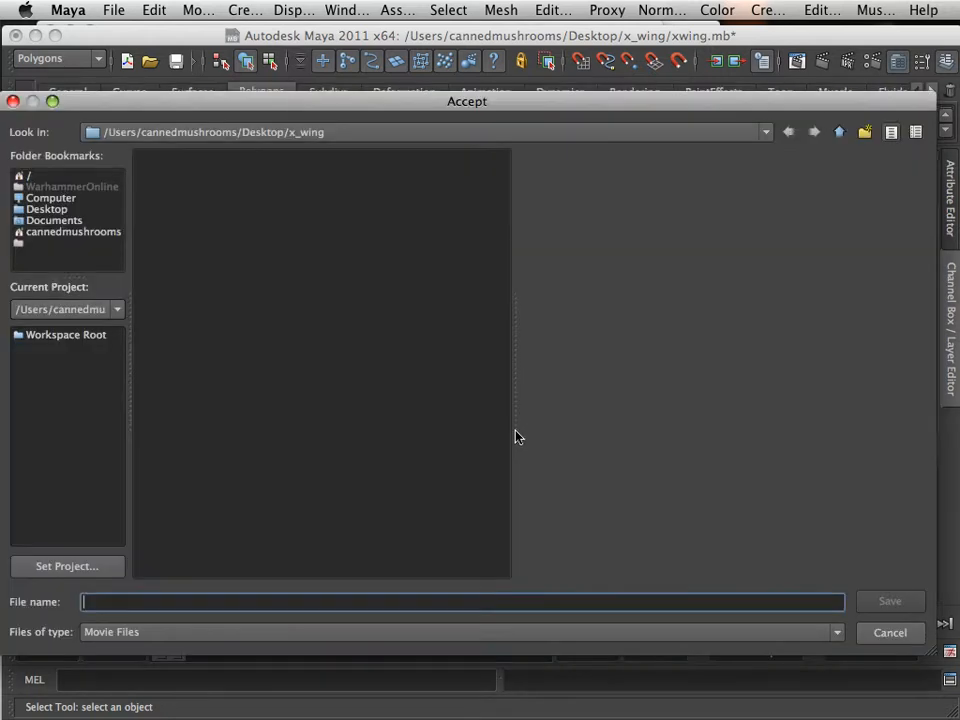
{"action": "left_click", "coordinate": [46, 210]}
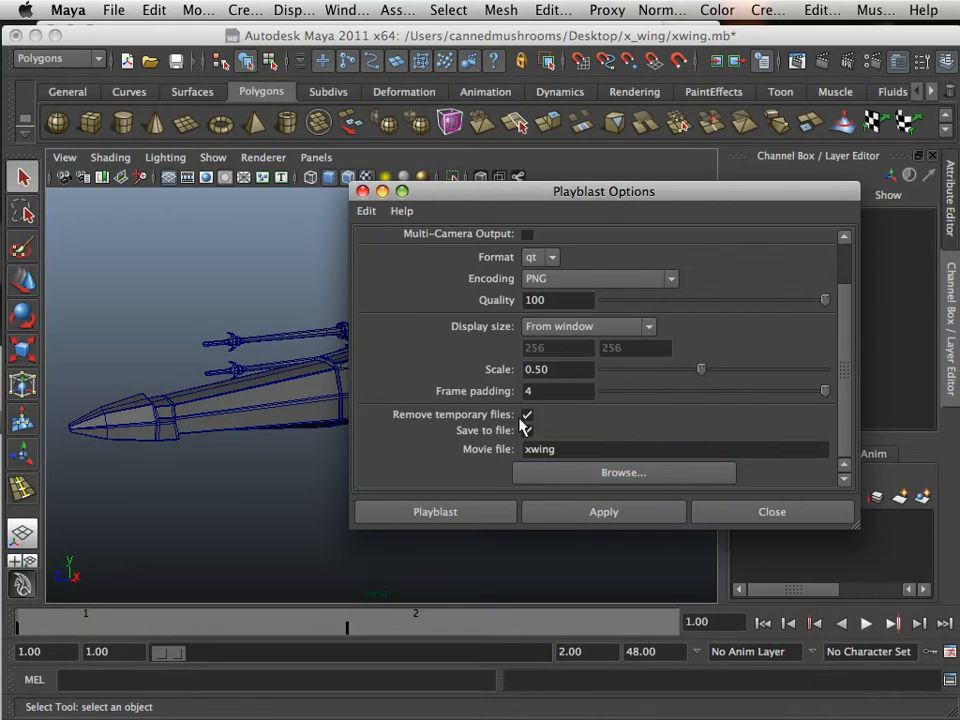
{"action": "left_click", "coordinate": [528, 430]}
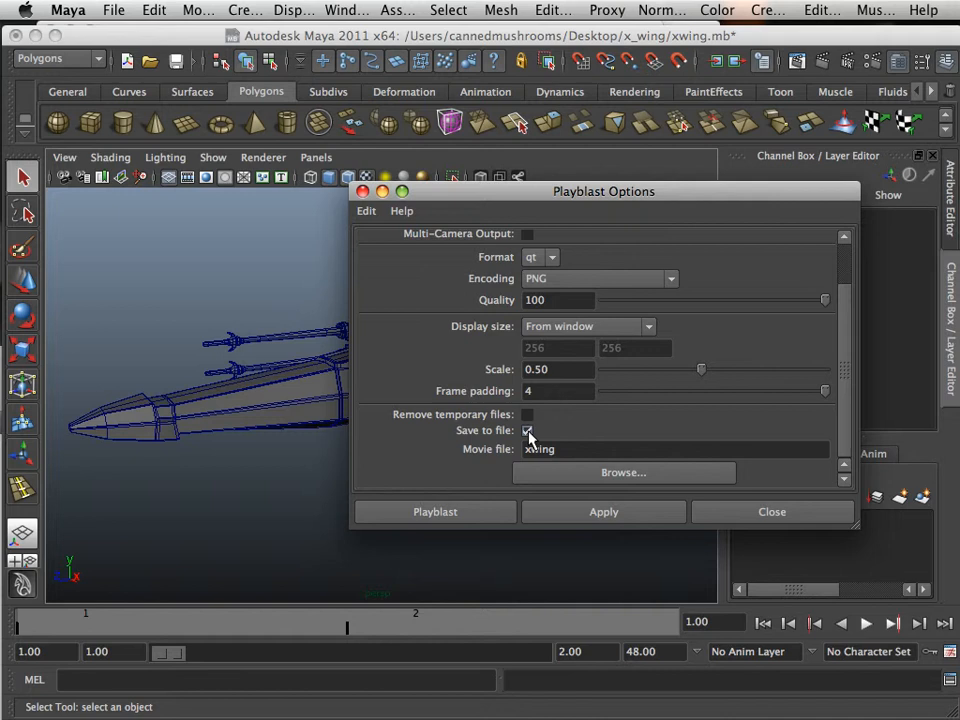
{"action": "left_click", "coordinate": [528, 430]}
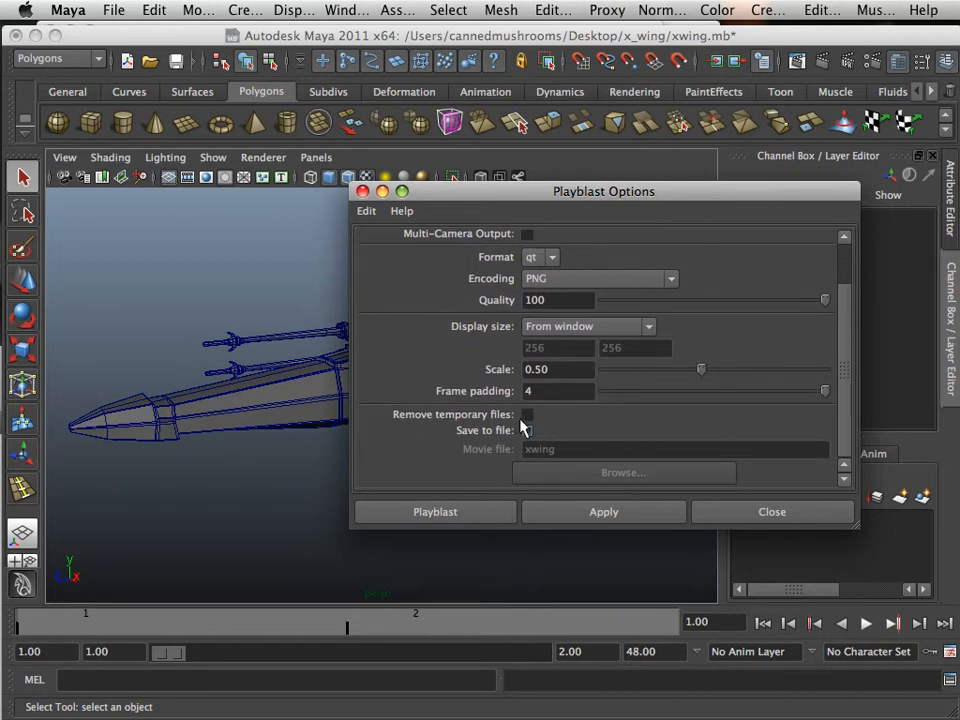
{"action": "mouse_move", "coordinate": [578, 504]}
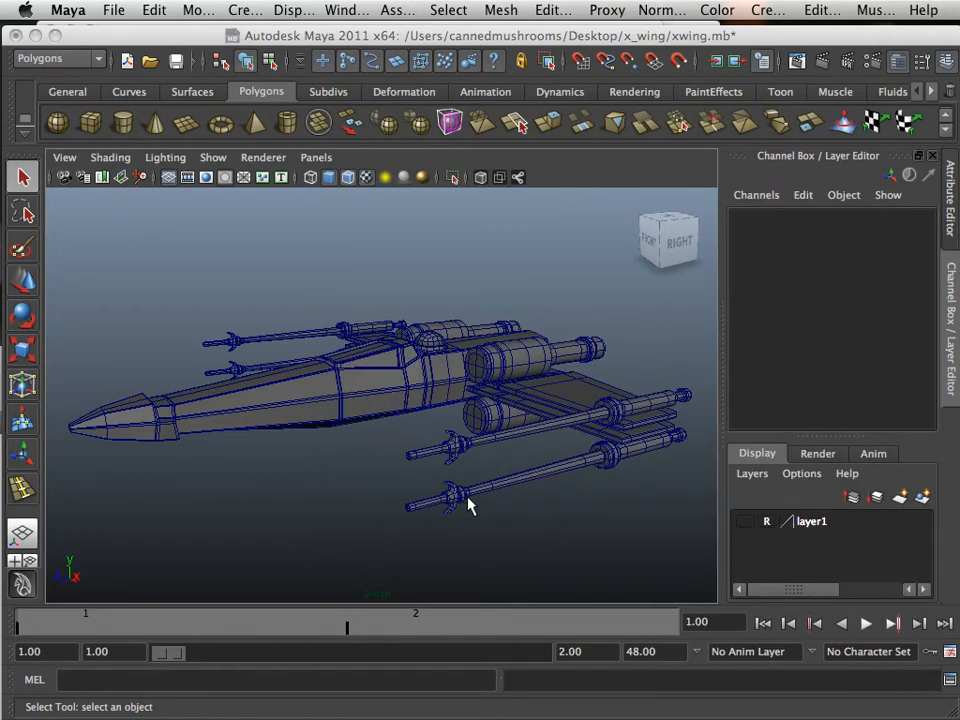
{"action": "mouse_move", "coordinate": [444, 500]}
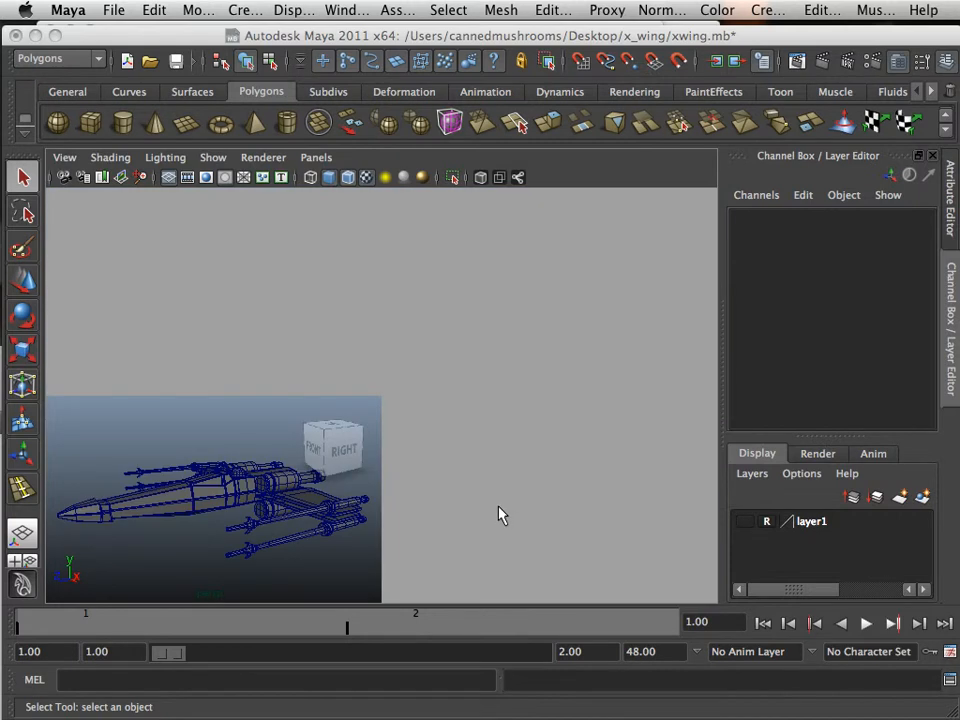
Close the Hypergraph hierarchy panel and tumble the perspective view around the X-wing.
{"action": "left_click", "coordinate": [864, 624]}
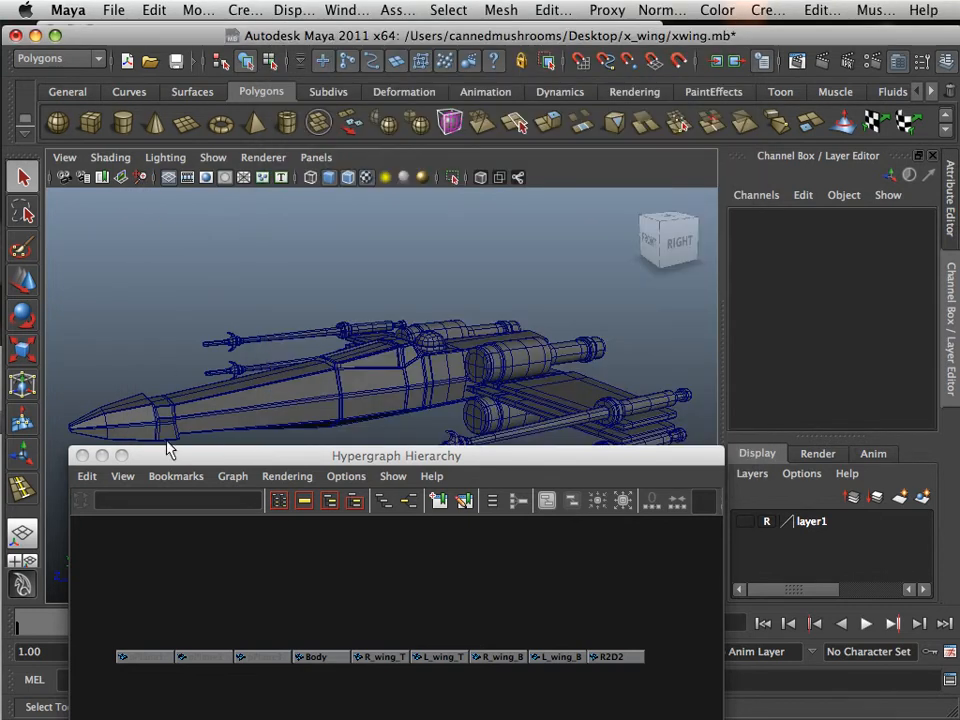
{"action": "left_click", "coordinate": [84, 456]}
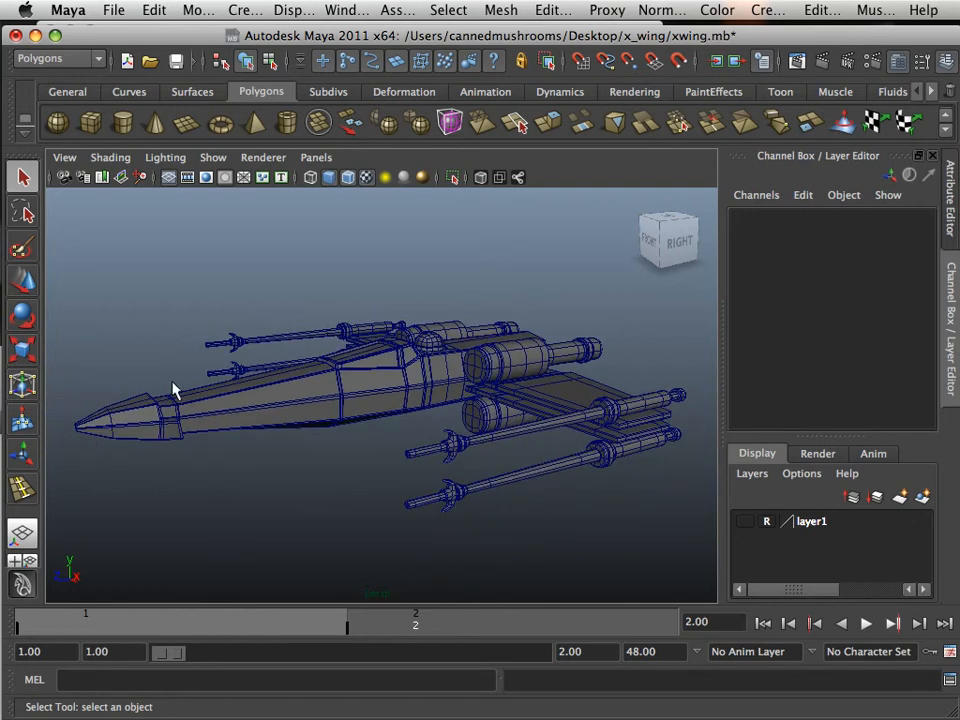
{"action": "mouse_move", "coordinate": [164, 388]}
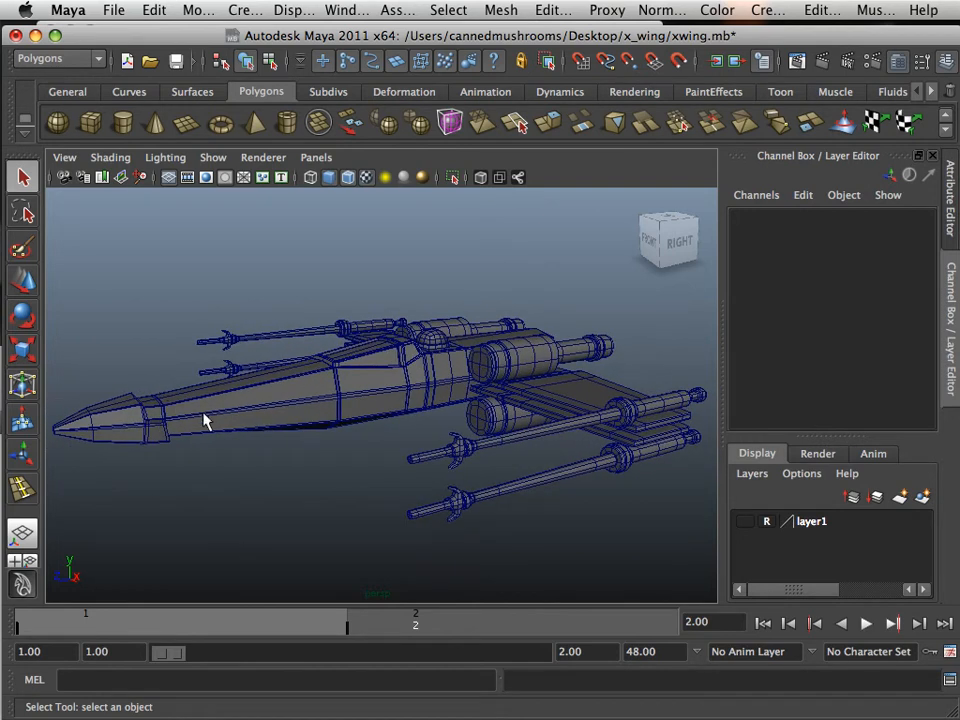
{"action": "mouse_move", "coordinate": [190, 408]}
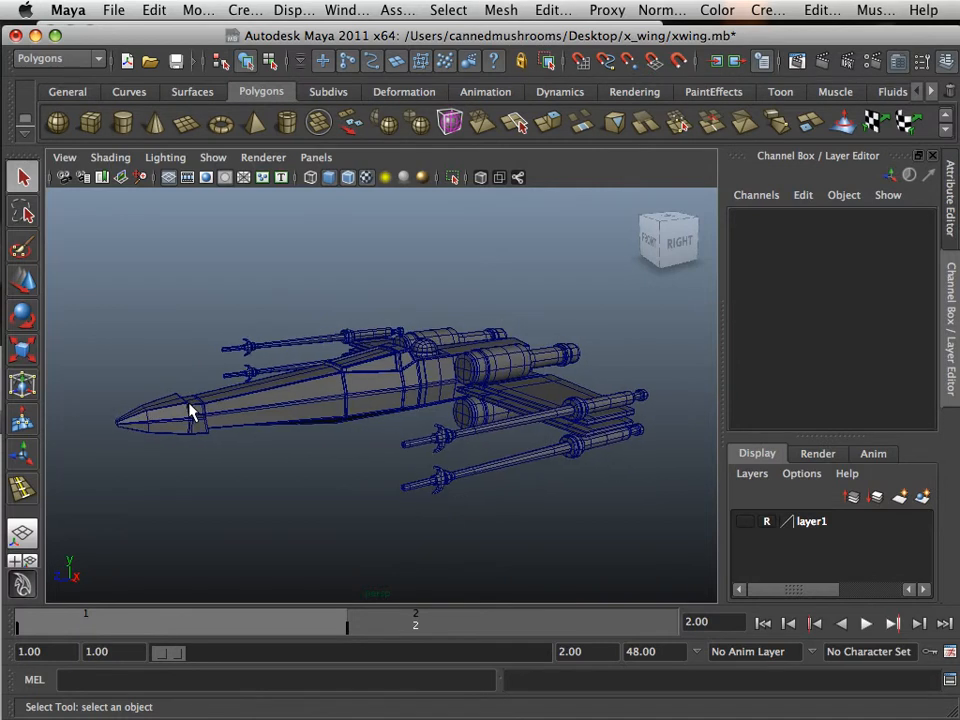
{"action": "left_click_drag", "start_coordinate": [190, 410], "coordinate": [204, 436]}
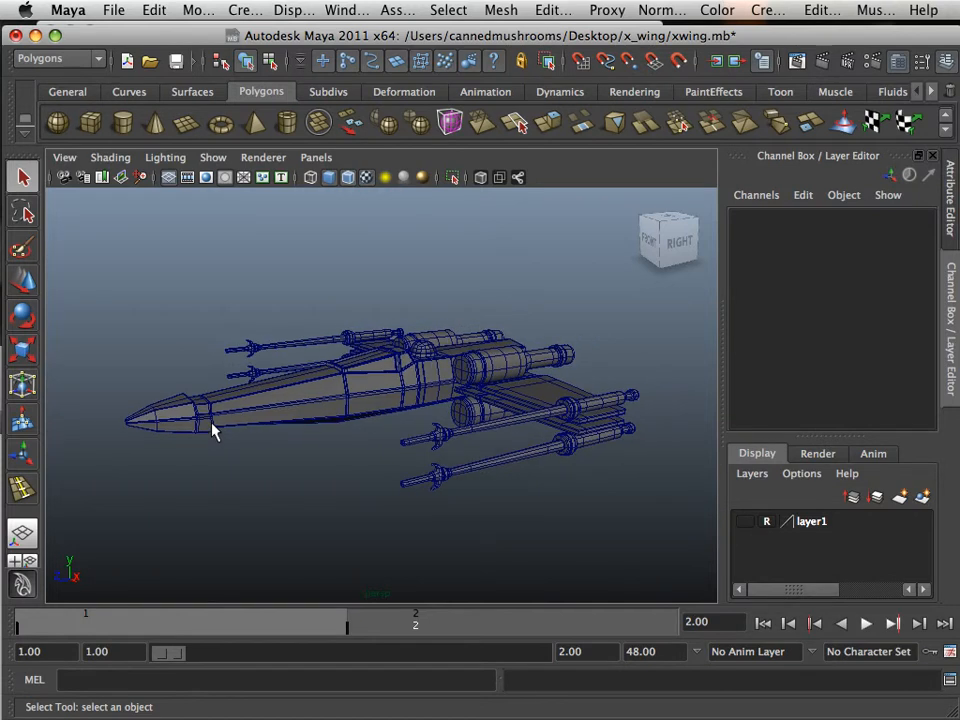
{"action": "left_click_drag", "start_coordinate": [210, 430], "coordinate": [464, 484]}
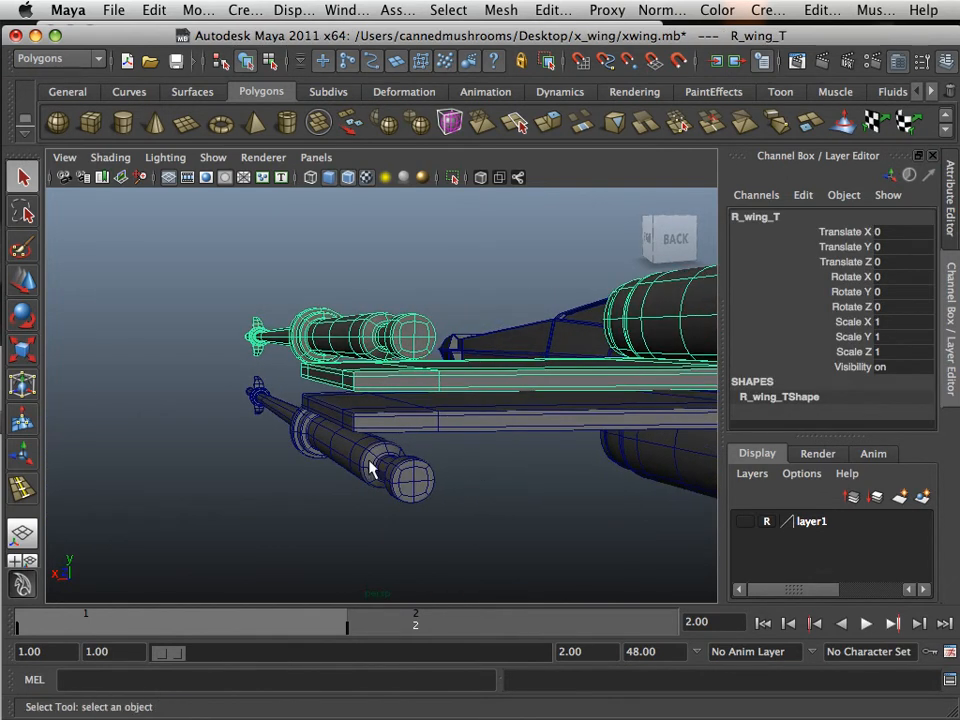
Grow the upper and lower right wing engine selections to their whole shells.
{"action": "right_click", "coordinate": [376, 470]}
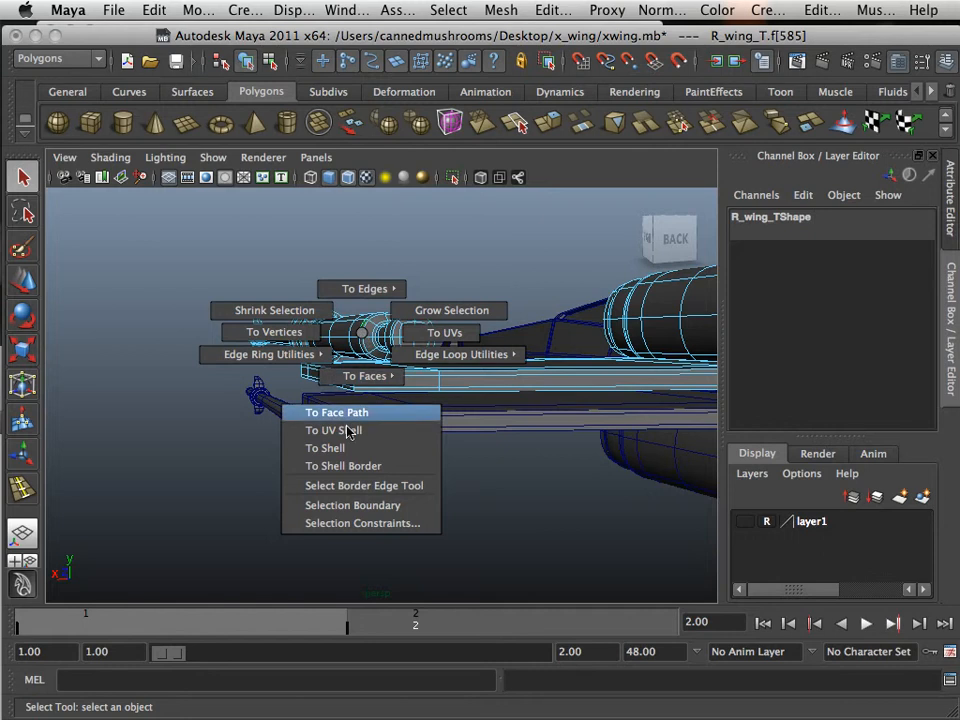
{"action": "mouse_move", "coordinate": [328, 448]}
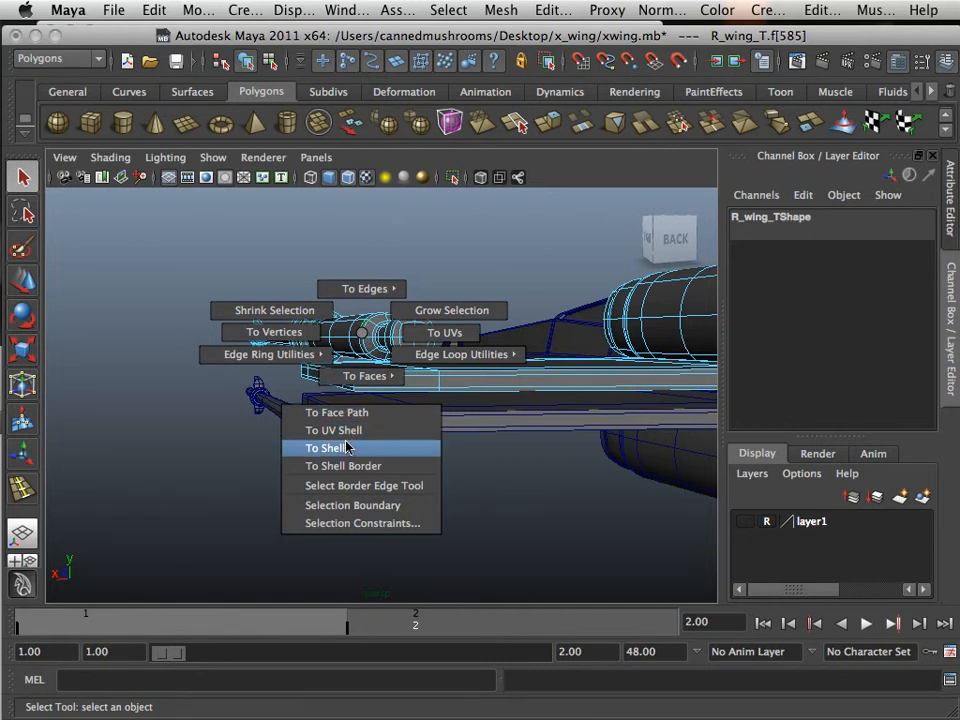
{"action": "left_click", "coordinate": [328, 448]}
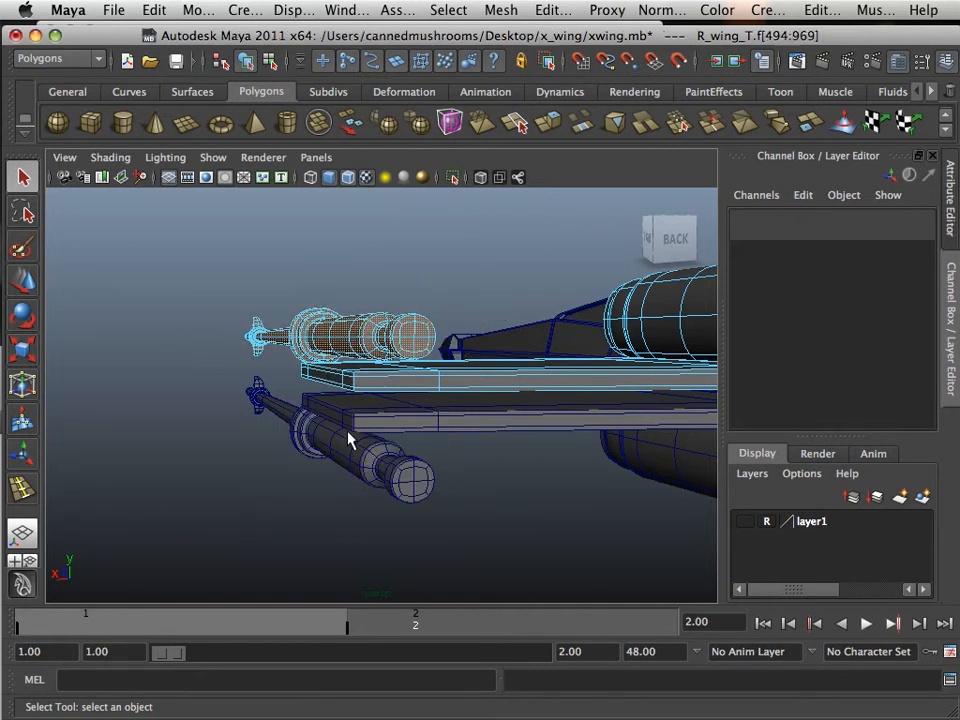
{"action": "left_click", "coordinate": [350, 340]}
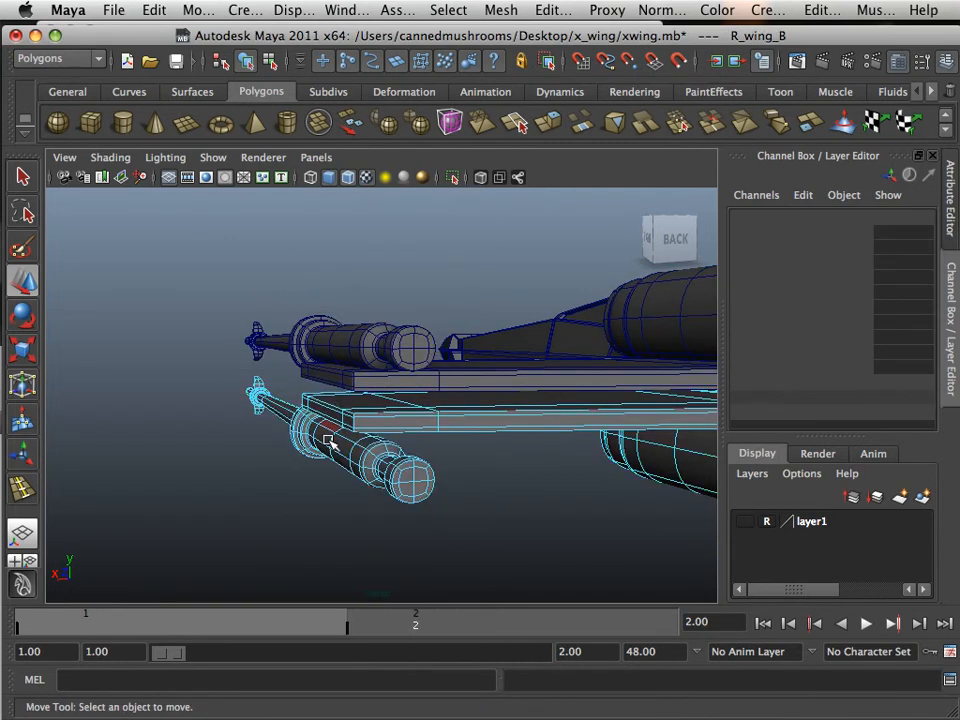
{"action": "right_click", "coordinate": [340, 448]}
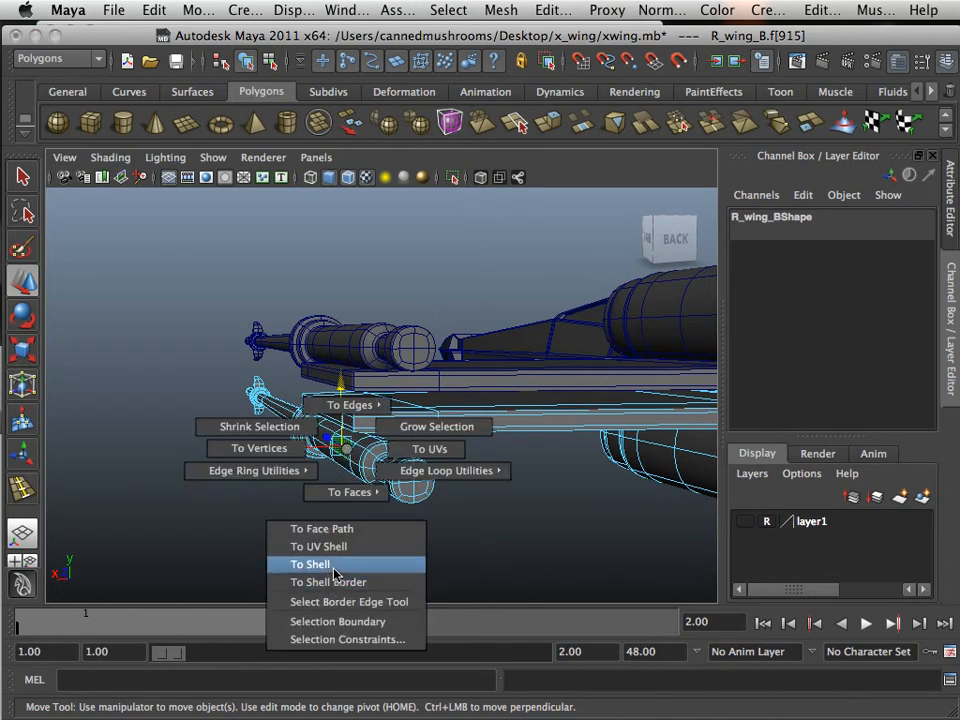
{"action": "left_click", "coordinate": [308, 564]}
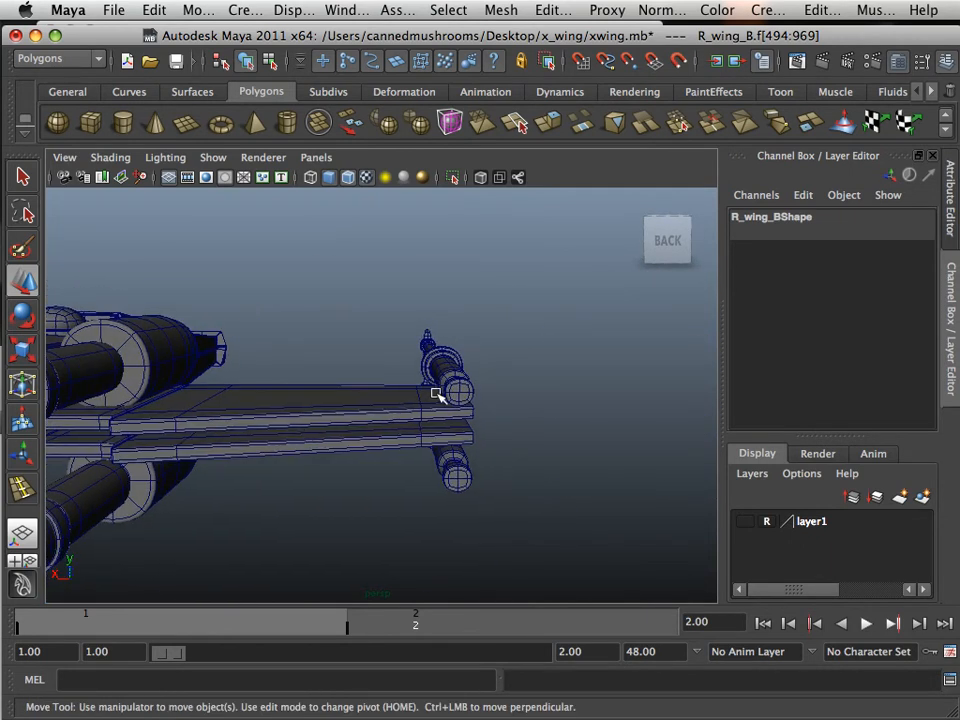
Separate the lower right engine shell into its own mesh and select the lower left engine's shell.
{"action": "left_click", "coordinate": [500, 10]}
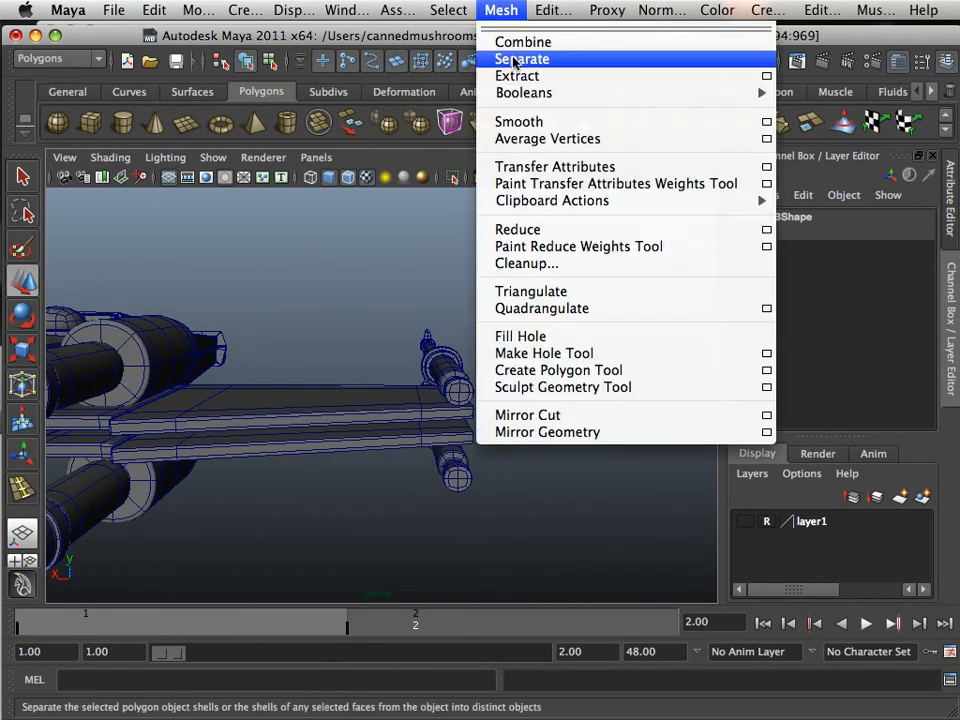
{"action": "left_click", "coordinate": [520, 58]}
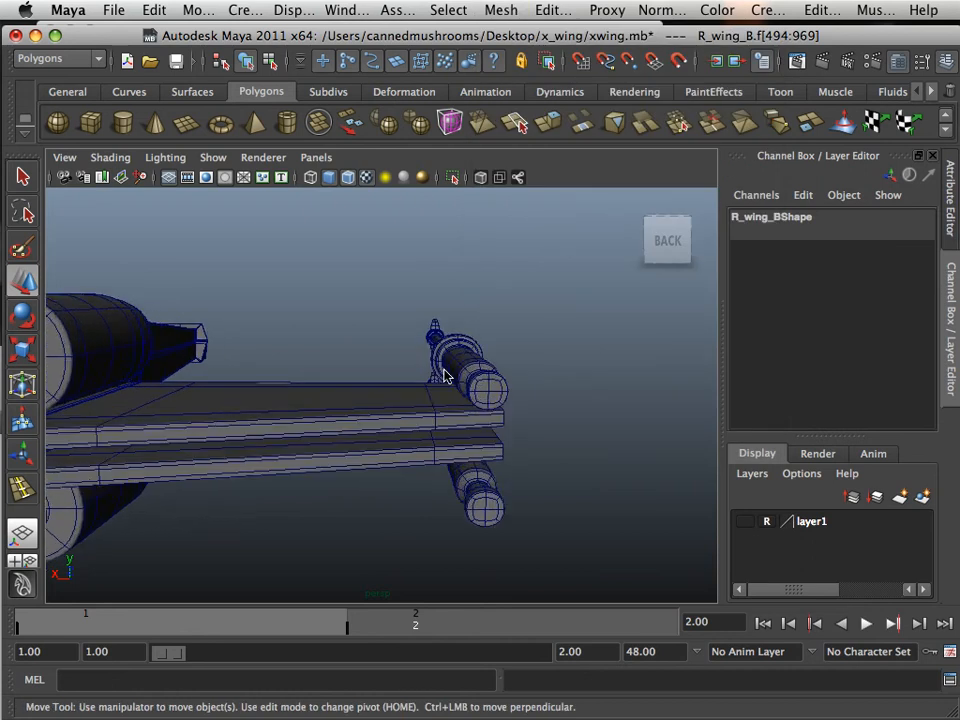
{"action": "right_click", "coordinate": [444, 376]}
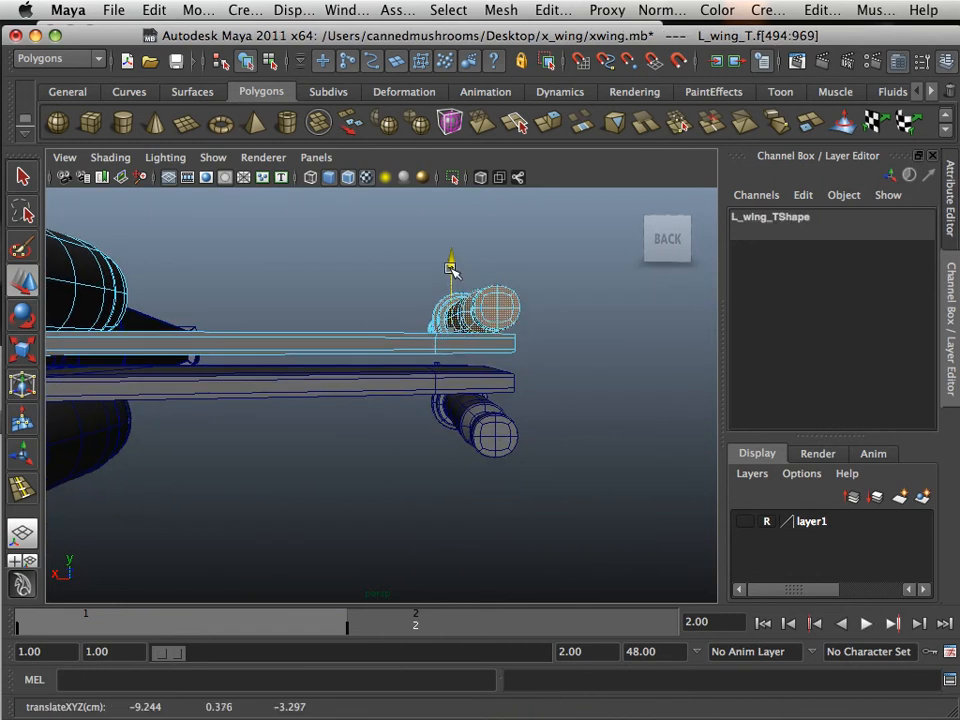
{"action": "left_click", "coordinate": [486, 430]}
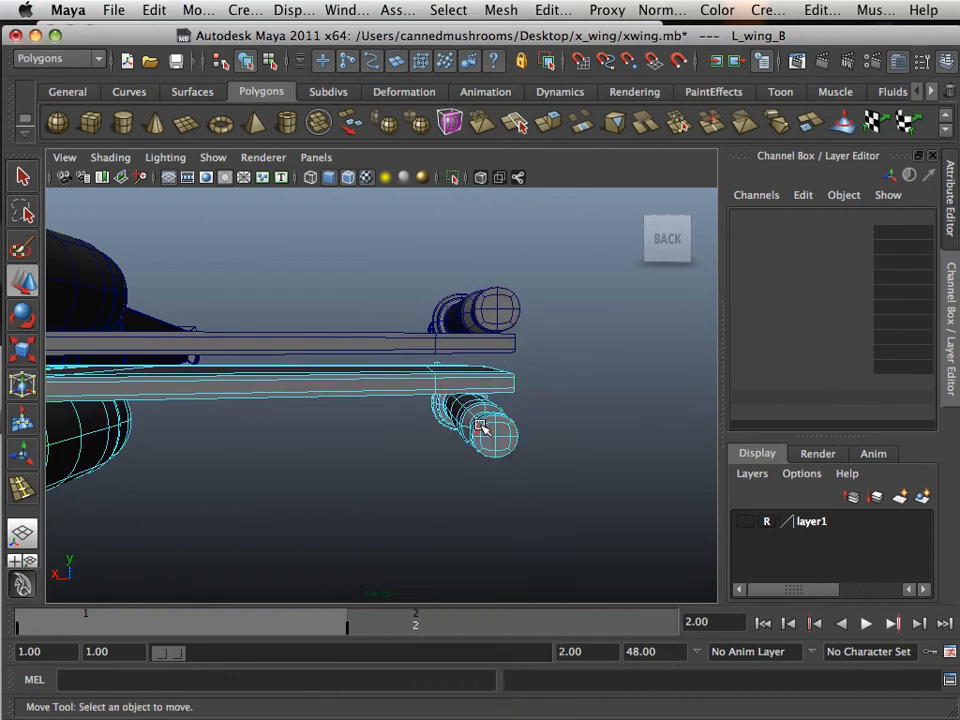
{"action": "right_click", "coordinate": [480, 430]}
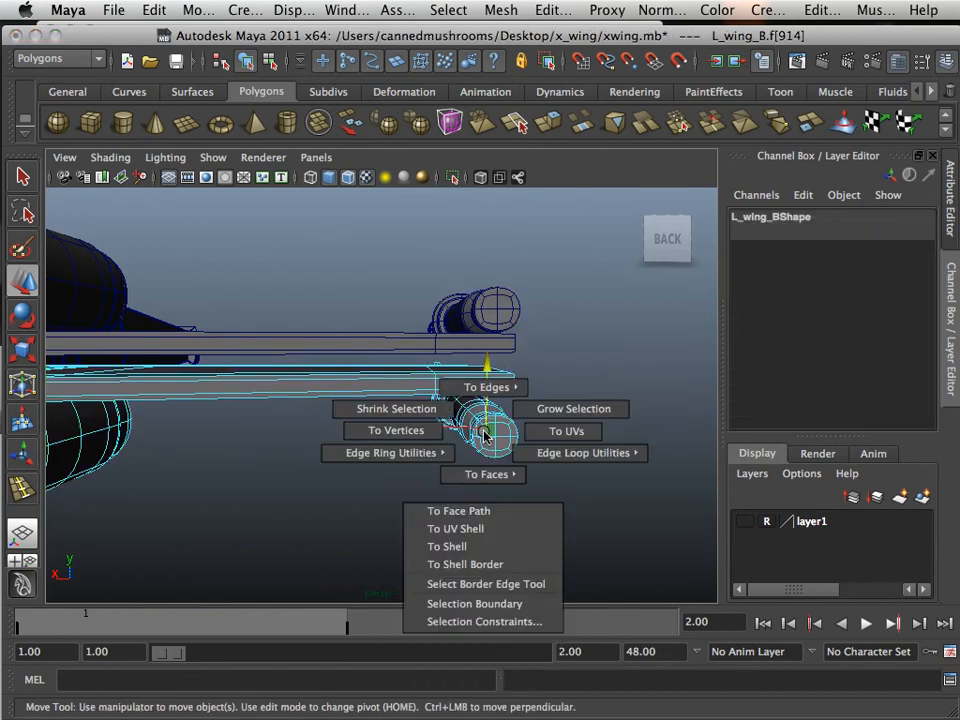
{"action": "mouse_move", "coordinate": [448, 546]}
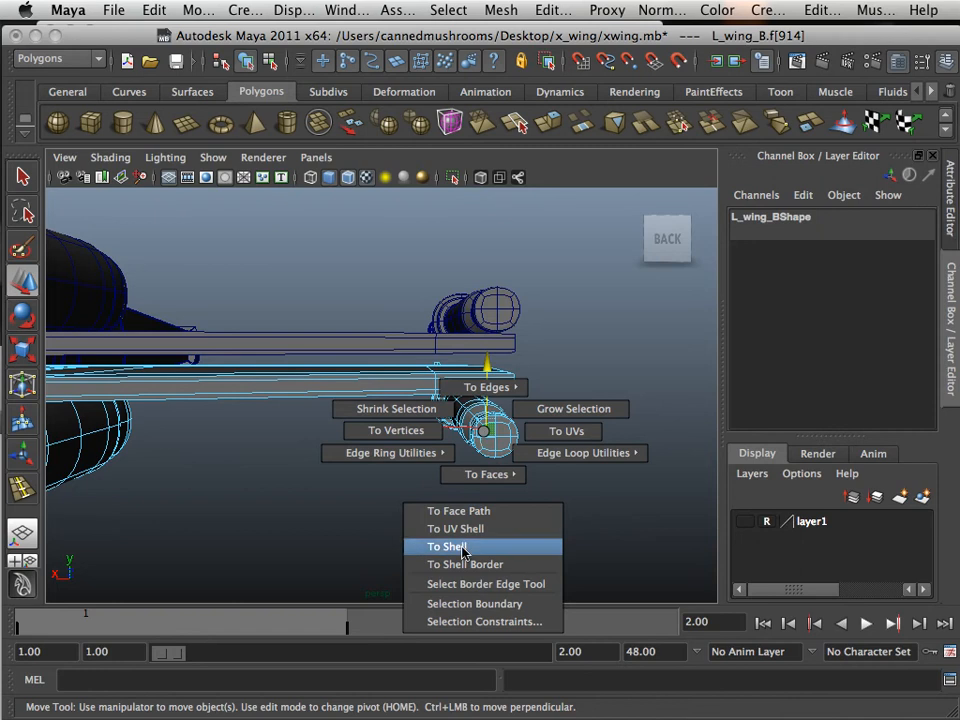
{"action": "left_click", "coordinate": [448, 546]}
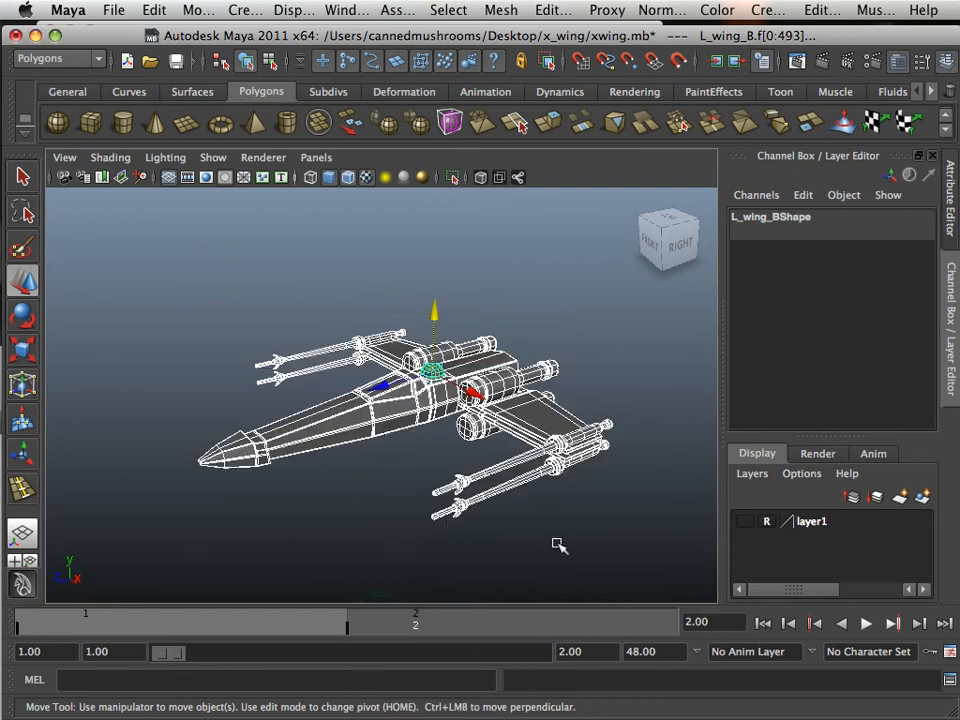
{"action": "left_click", "coordinate": [152, 10]}
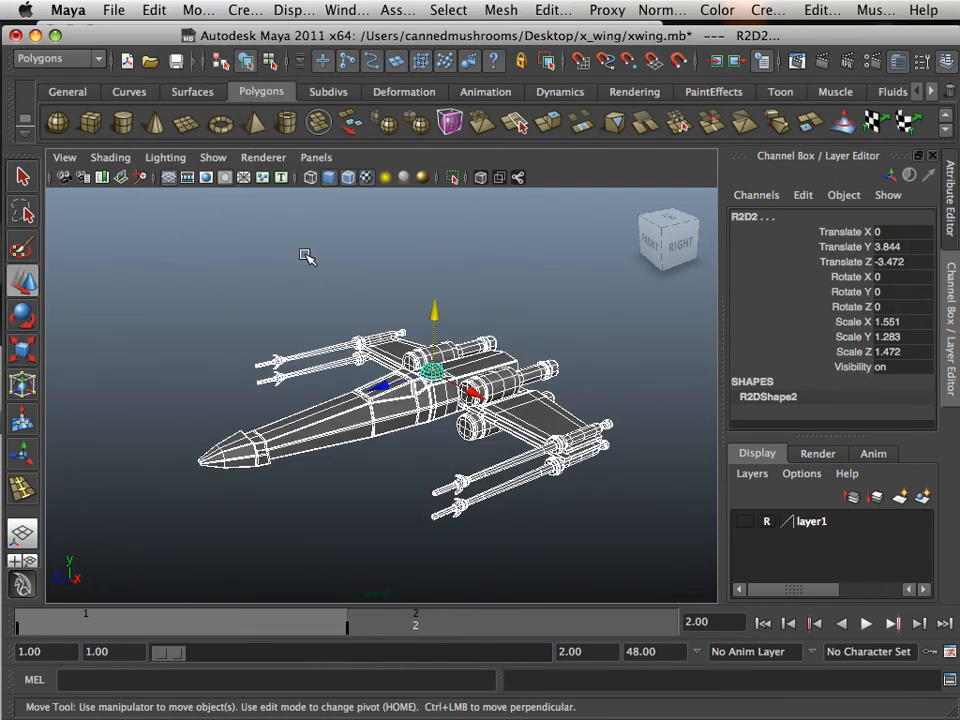
{"action": "left_click", "coordinate": [112, 10]}
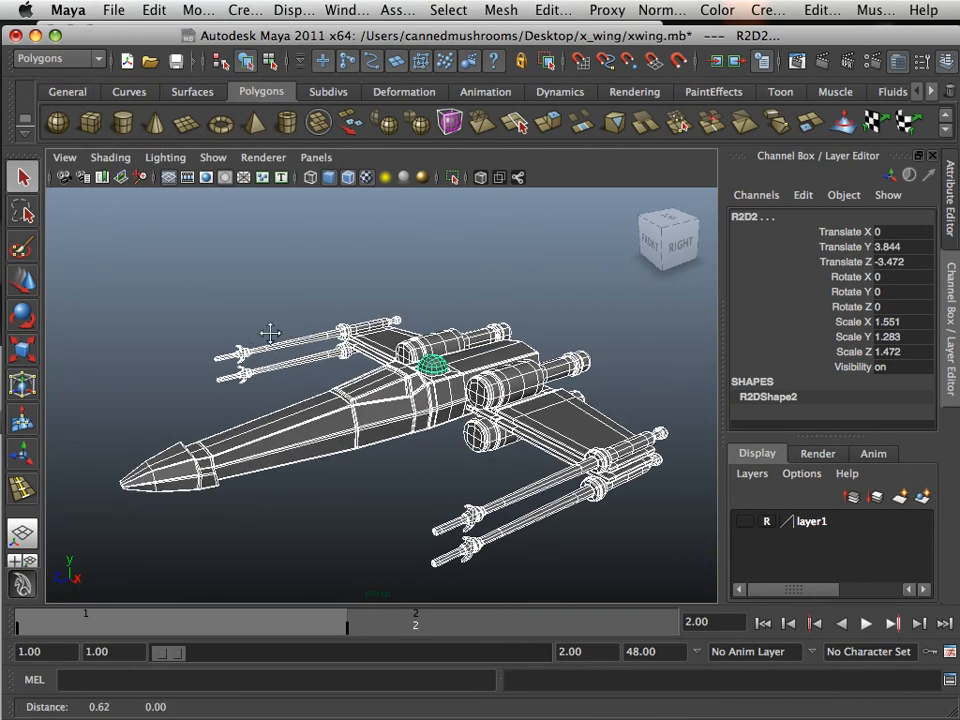
{"action": "left_click_drag", "start_coordinate": [270, 332], "coordinate": [296, 312]}
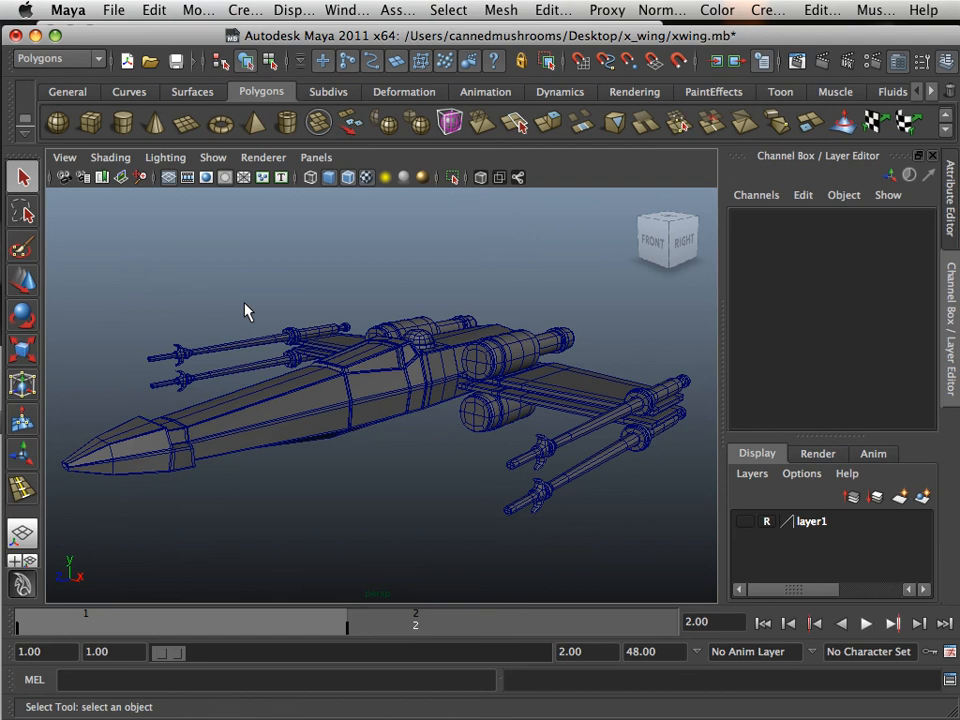
{"action": "mouse_move", "coordinate": [224, 304]}
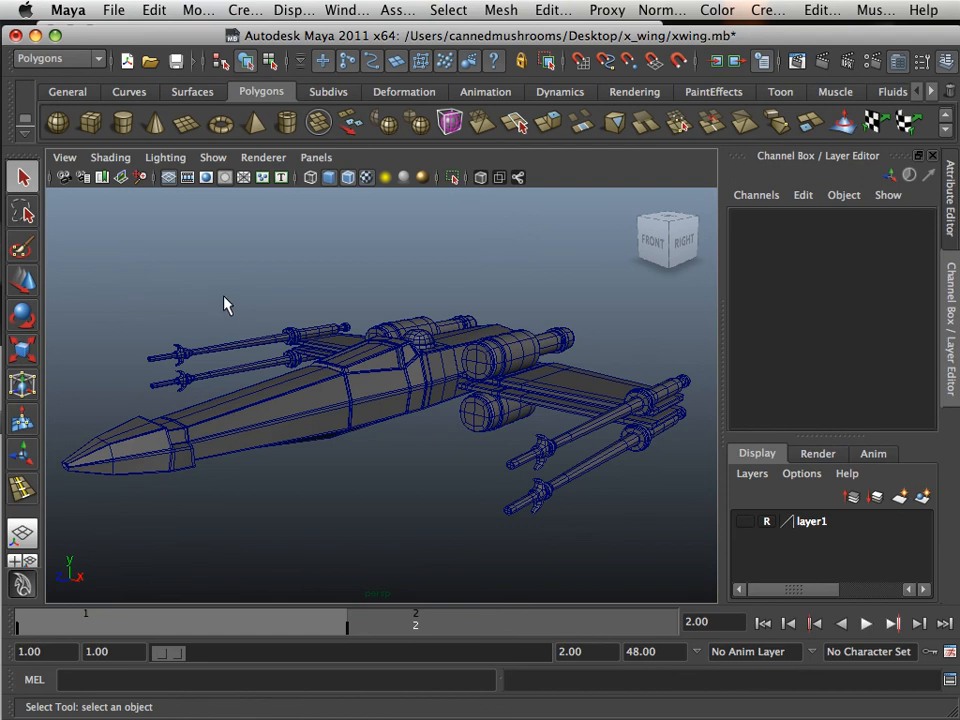